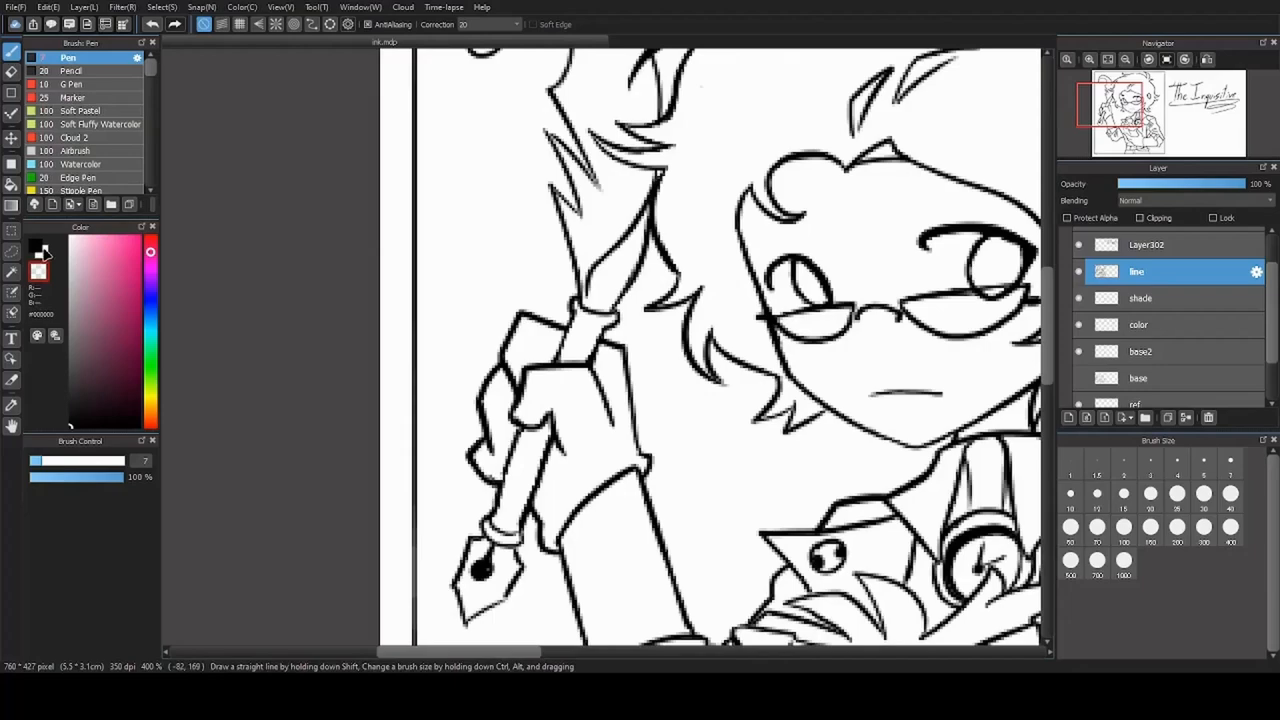
Step: Bring up the carrot.mdp drawing with its inked leafy creatures
{"action": "scroll", "scroll_direction": "up", "scroll_amount": 3}
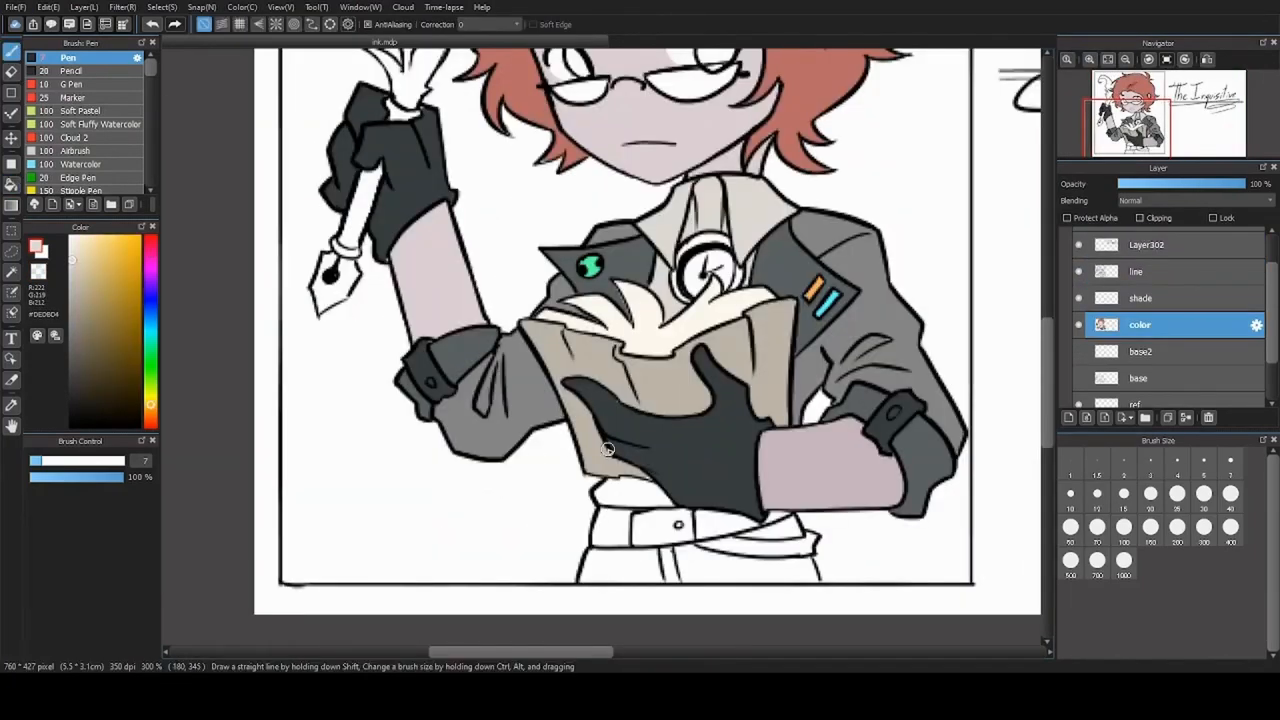
{"action": "left_click", "coordinate": [1137, 271]}
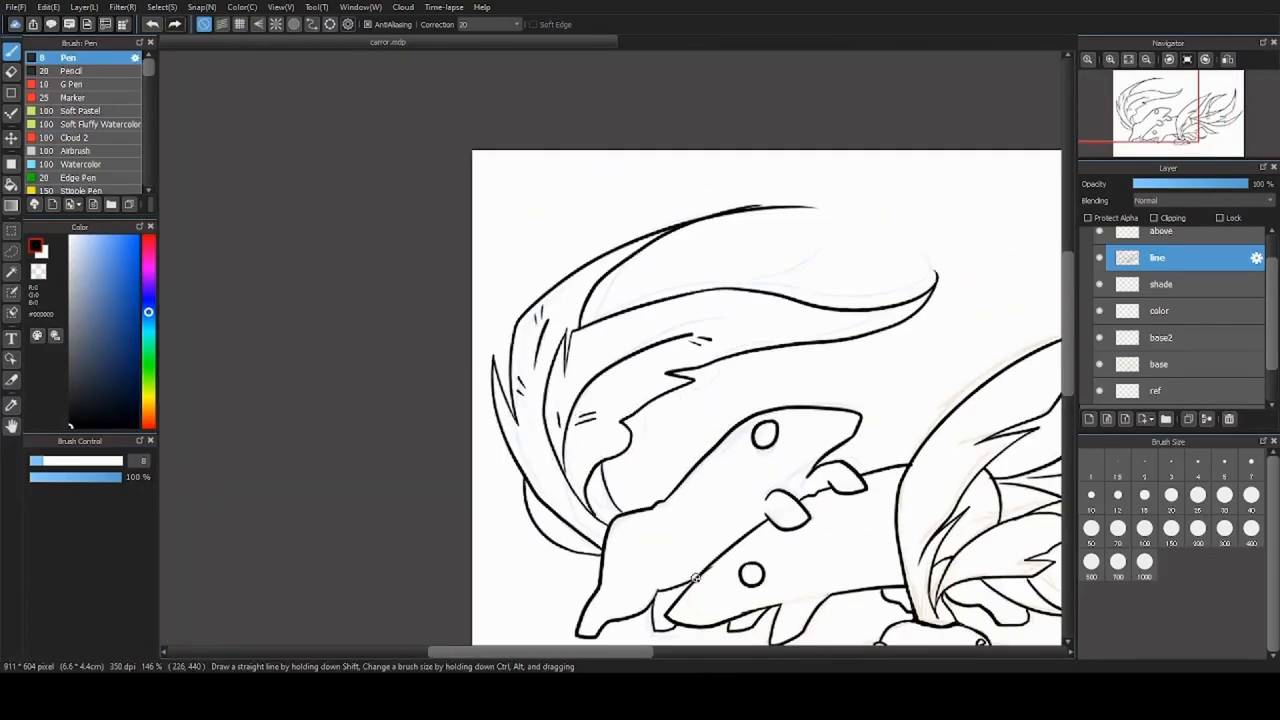
Step: Paint flat colours on the carrot creatures and ink a dirt mound around the carrot
{"action": "left_click", "coordinate": [1160, 311]}
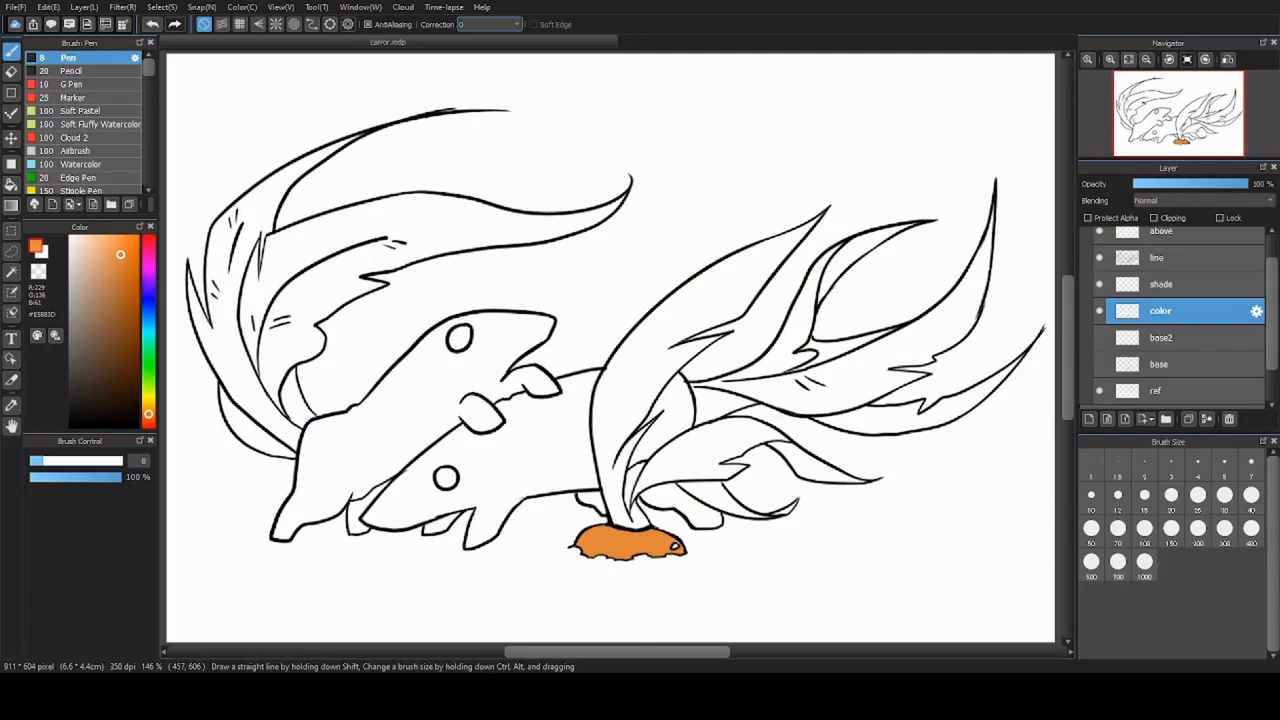
{"action": "left_click", "coordinate": [385, 448]}
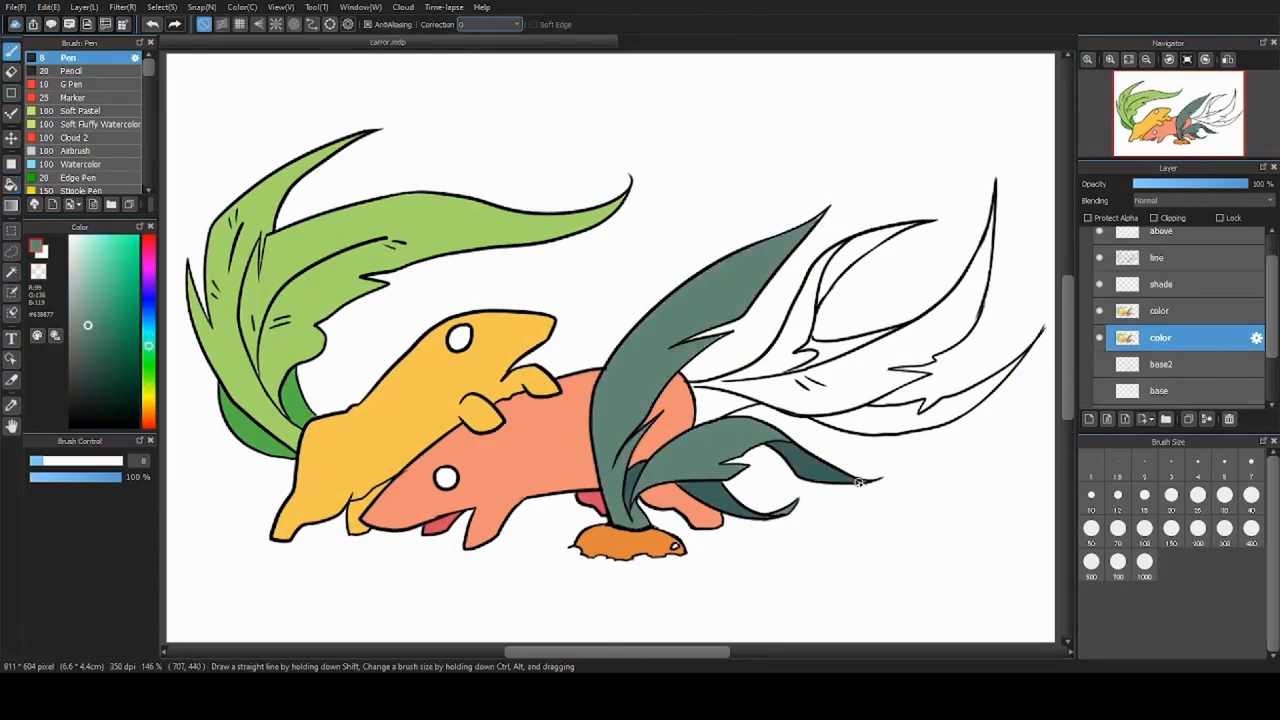
{"action": "left_click", "coordinate": [1160, 310]}
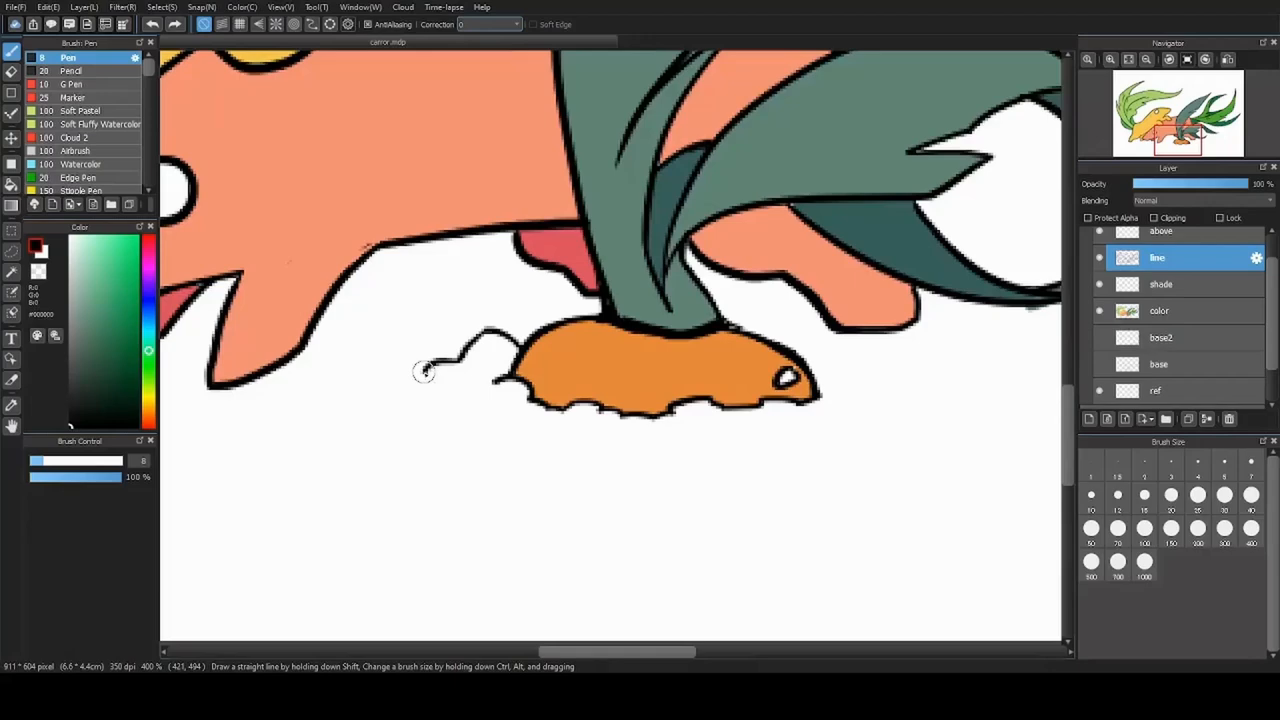
{"action": "left_click_drag", "start_coordinate": [425, 373], "coordinate": [660, 510]}
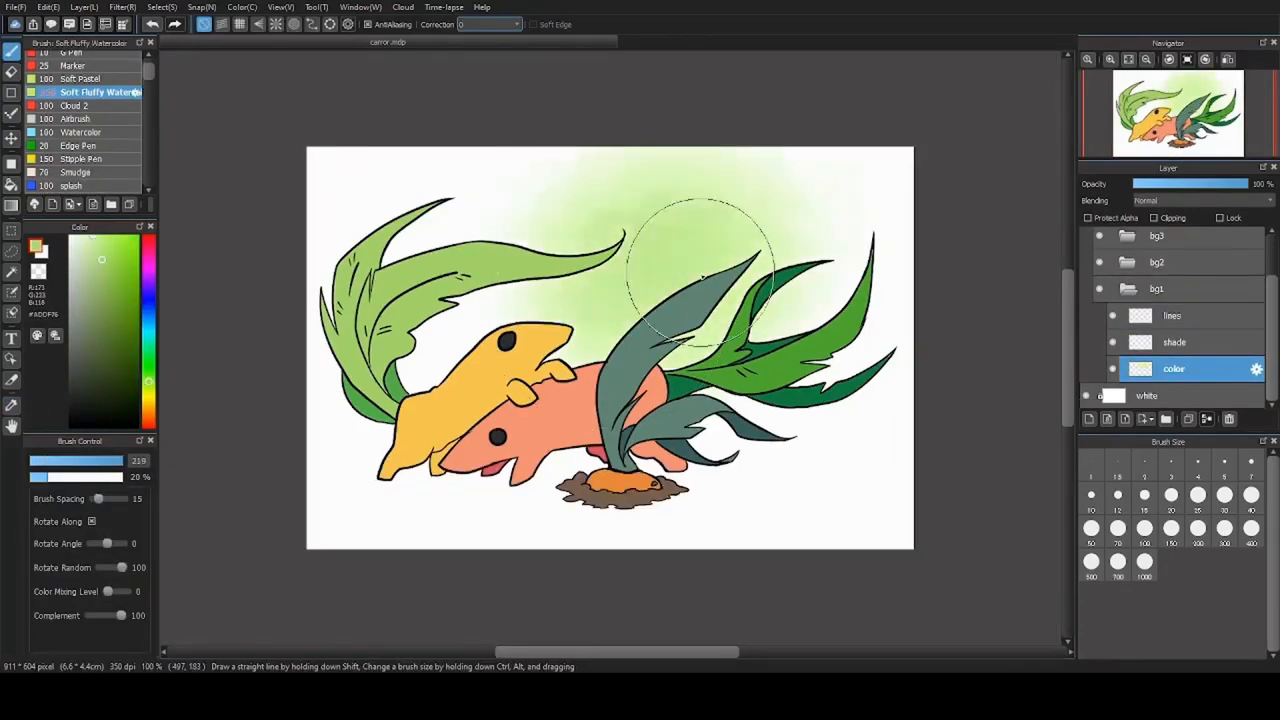
Step: Paint a soft green wash and light grass strokes on the background shade layer
{"action": "left_click", "coordinate": [67, 57]}
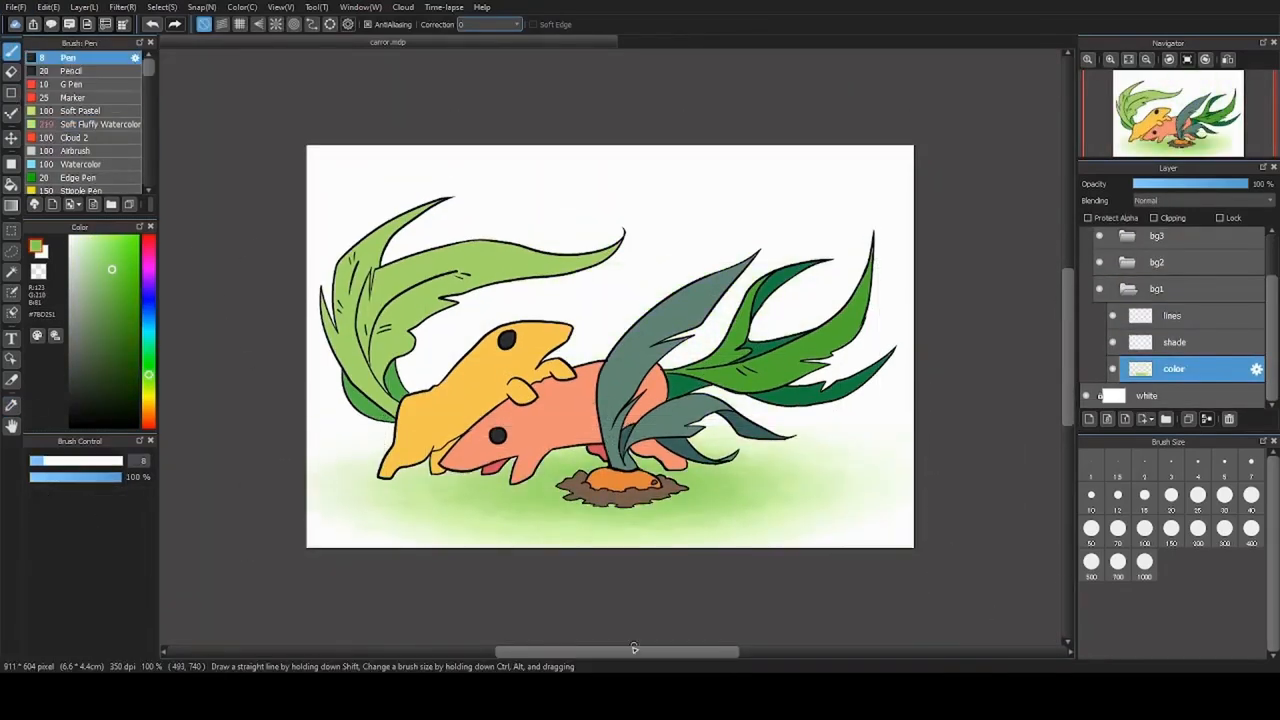
{"action": "left_click", "coordinate": [1175, 342]}
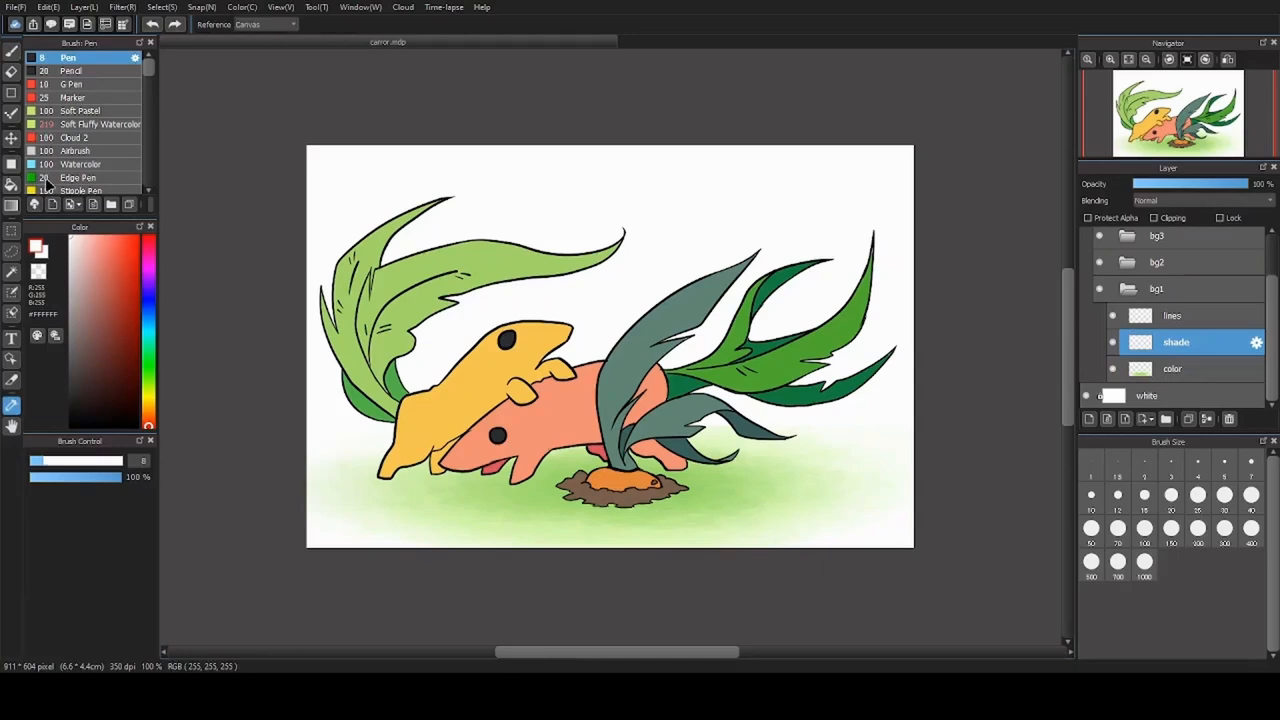
{"action": "left_click", "coordinate": [83, 163]}
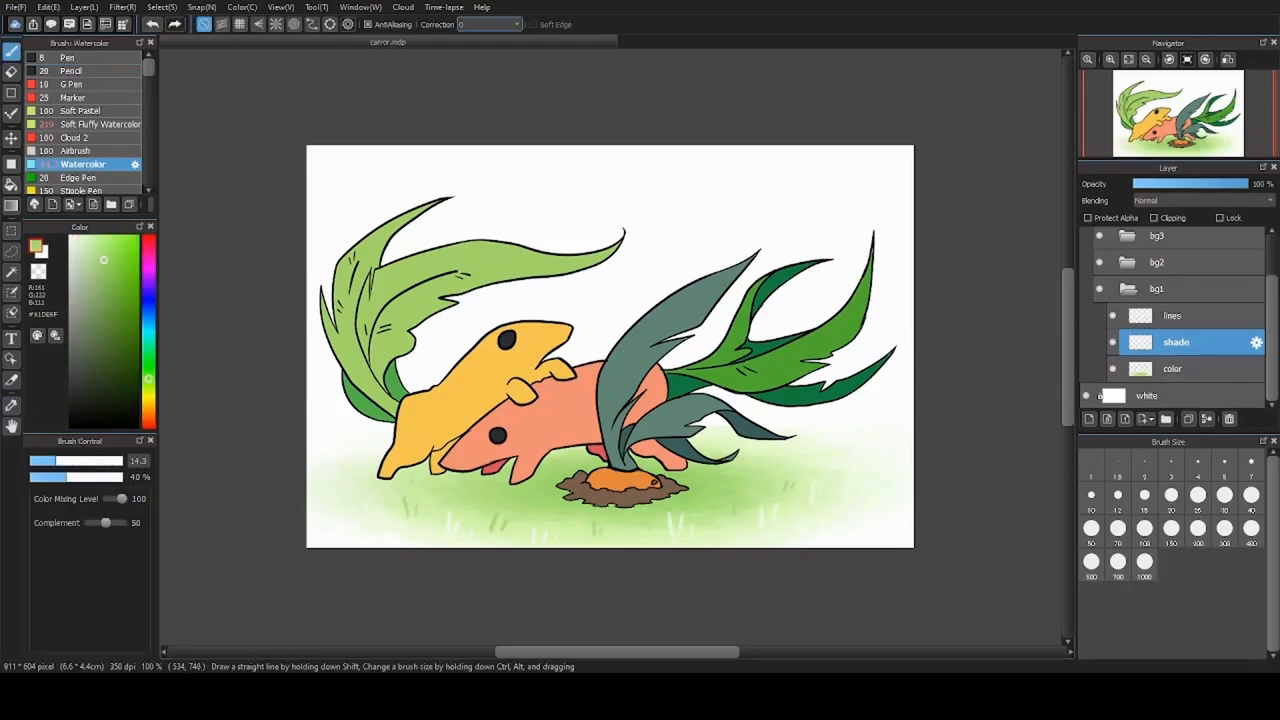
{"action": "left_click", "coordinate": [1172, 315]}
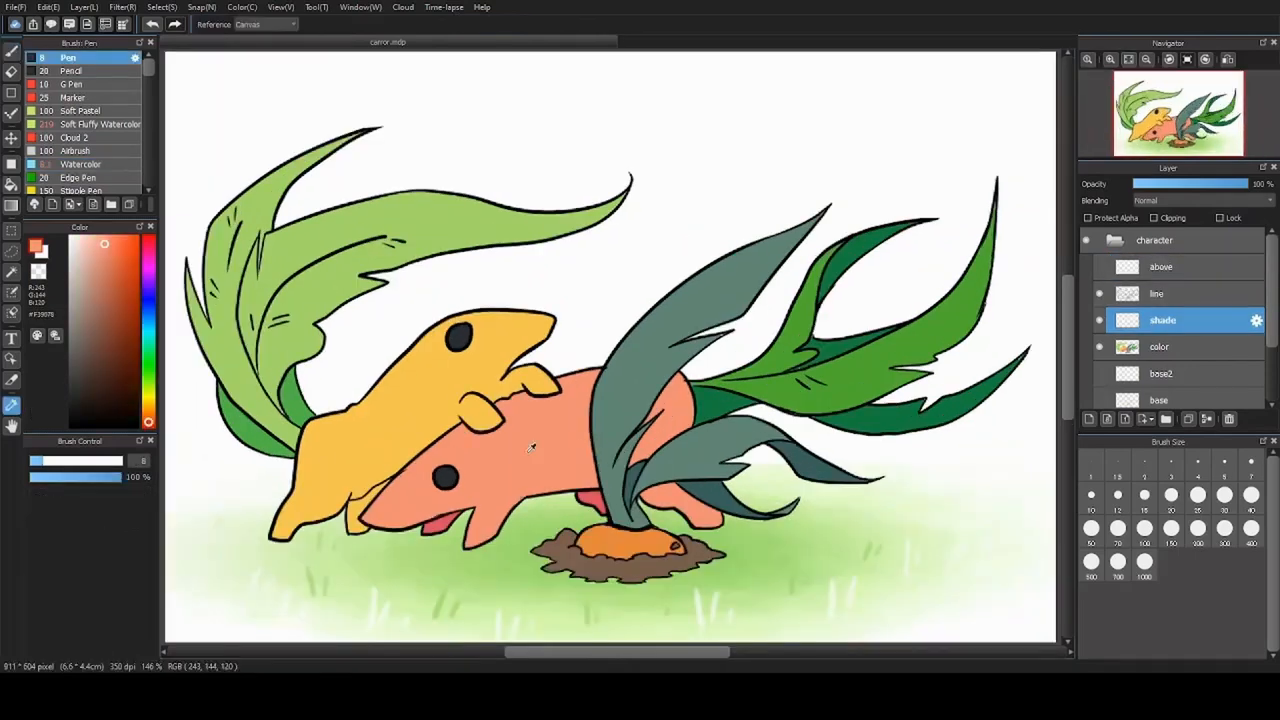
Step: Shade the creatures' bodies and the leaves in darker tones on the character shade layer
{"action": "left_click", "coordinate": [1159, 346]}
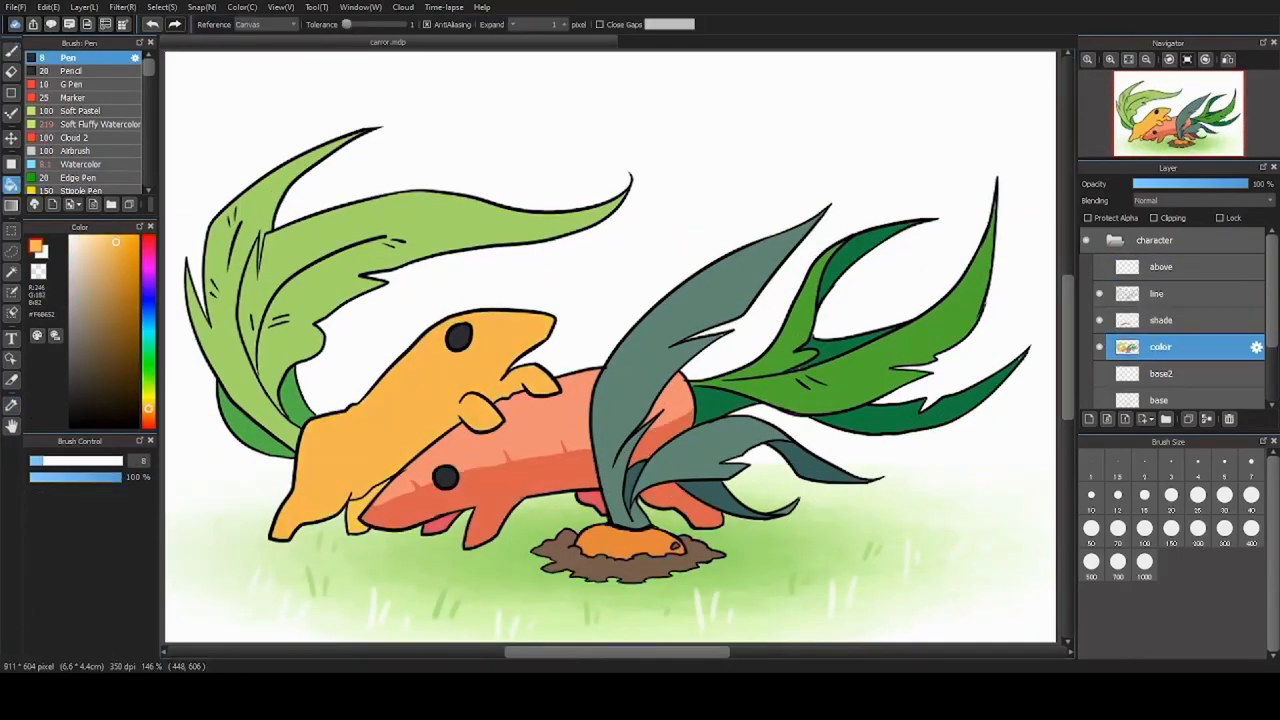
{"action": "left_click", "coordinate": [1163, 320]}
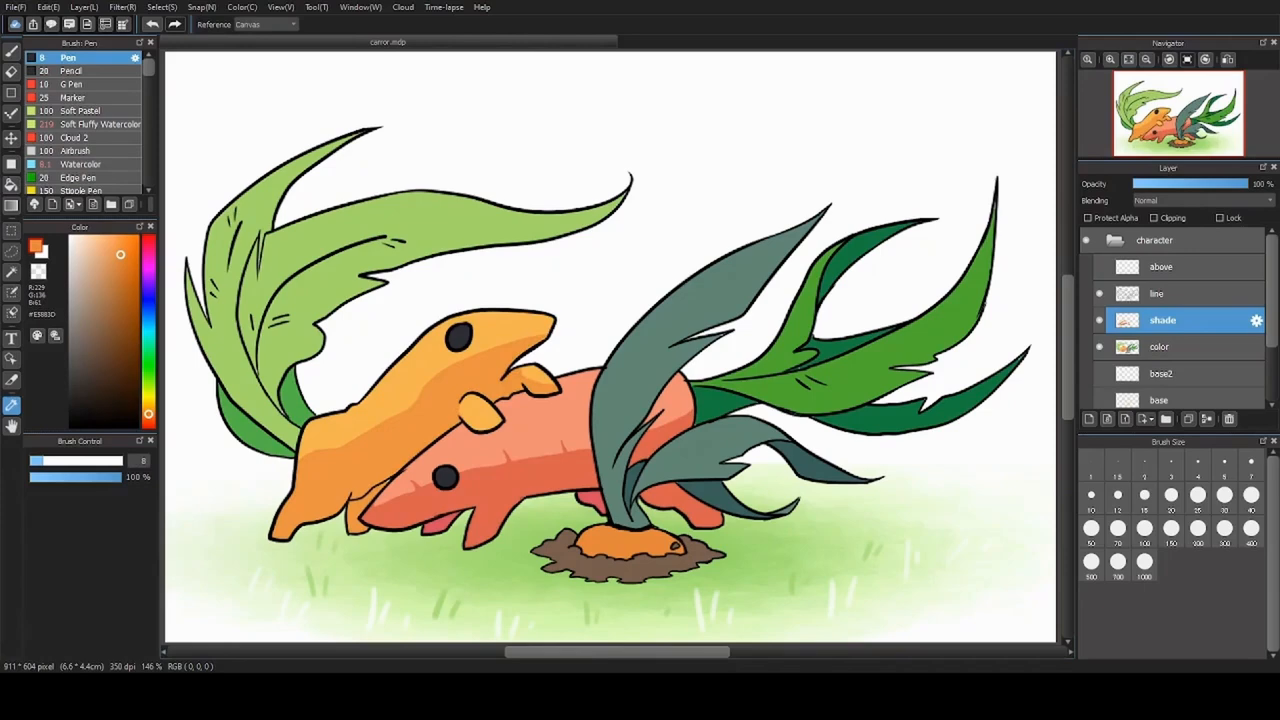
{"action": "left_click", "coordinate": [104, 263]}
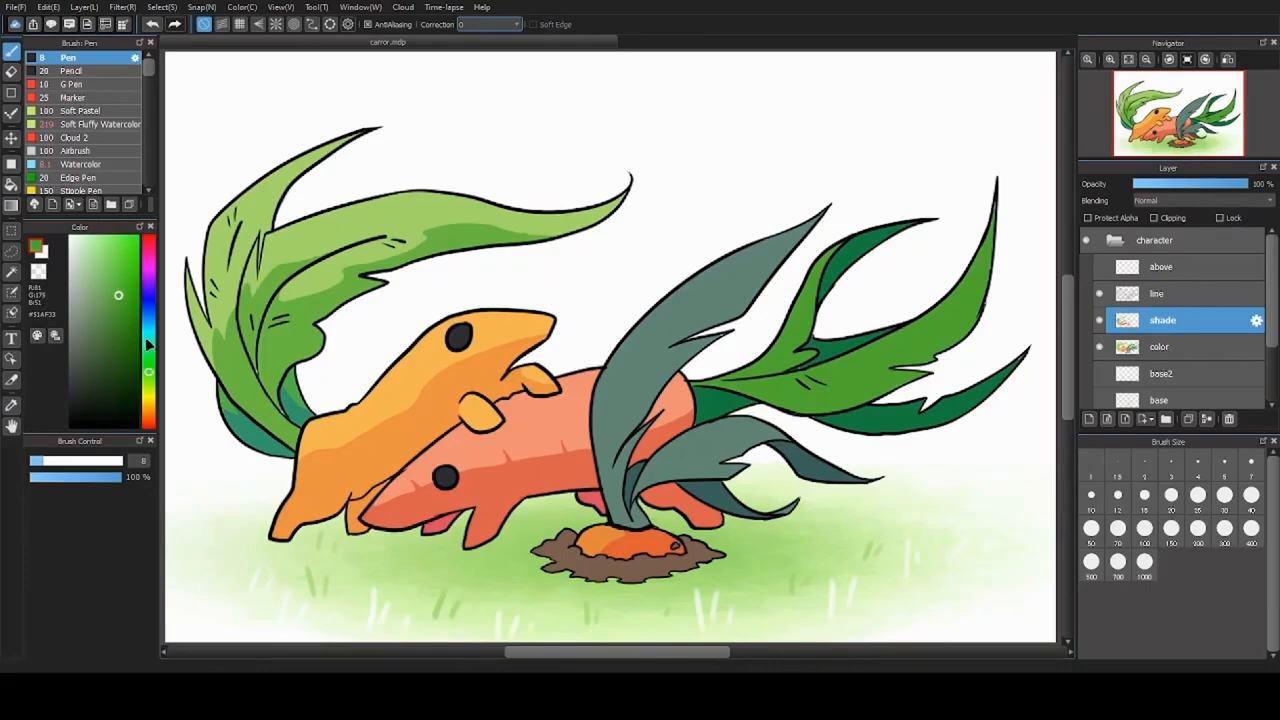
{"action": "left_click", "coordinate": [128, 355]}
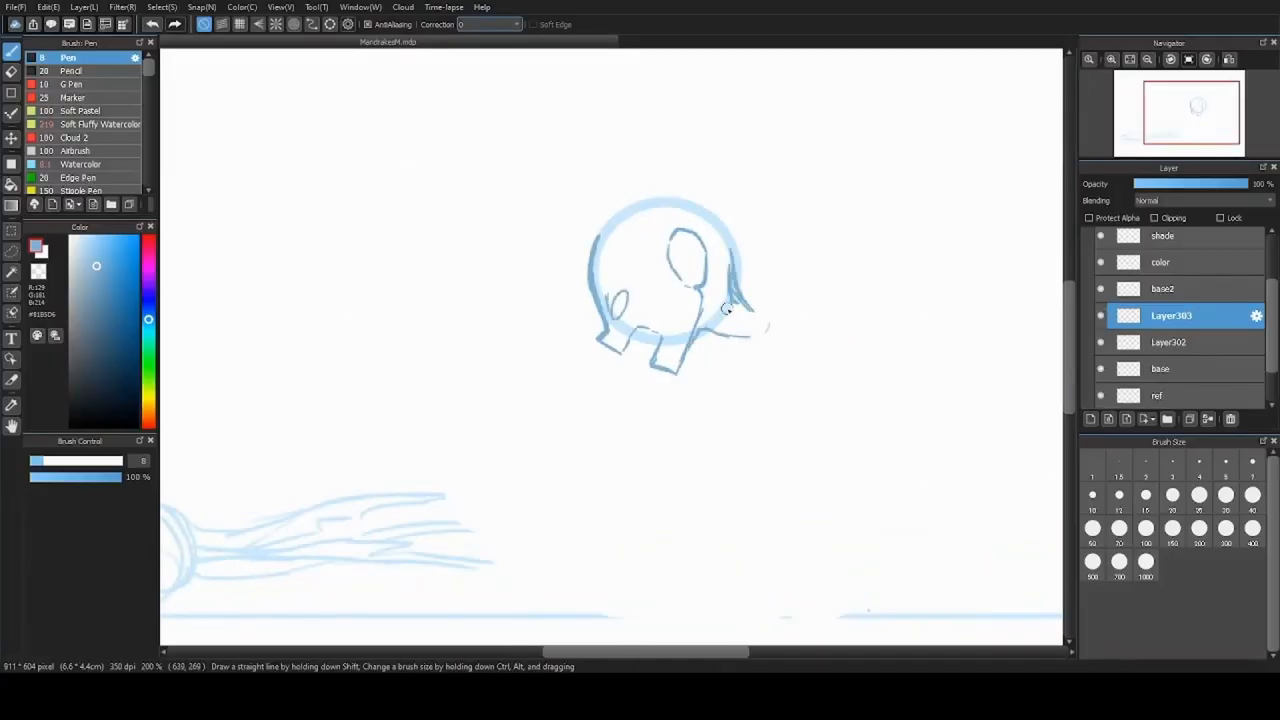
Step: Sketch the small running root creature, then bring up the mandra.mdp drawing
{"action": "left_click_drag", "start_coordinate": [730, 310], "coordinate": [965, 280]}
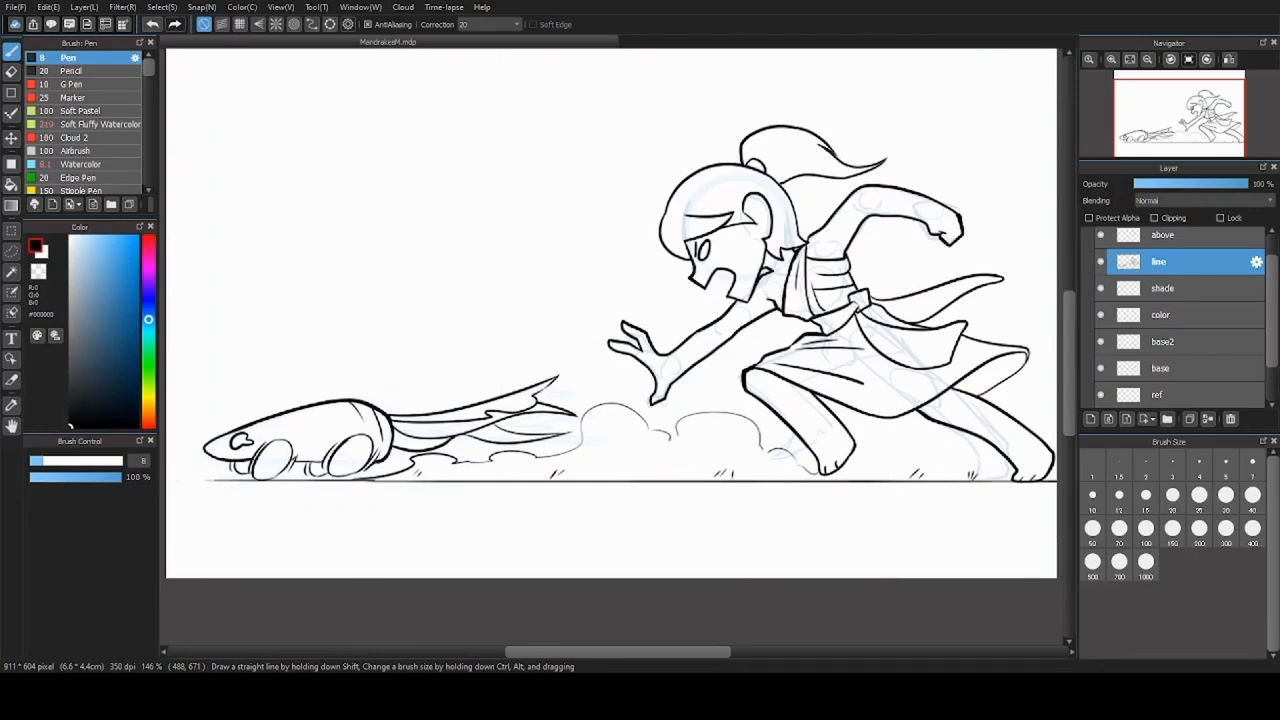
{"action": "left_click", "coordinate": [1130, 59]}
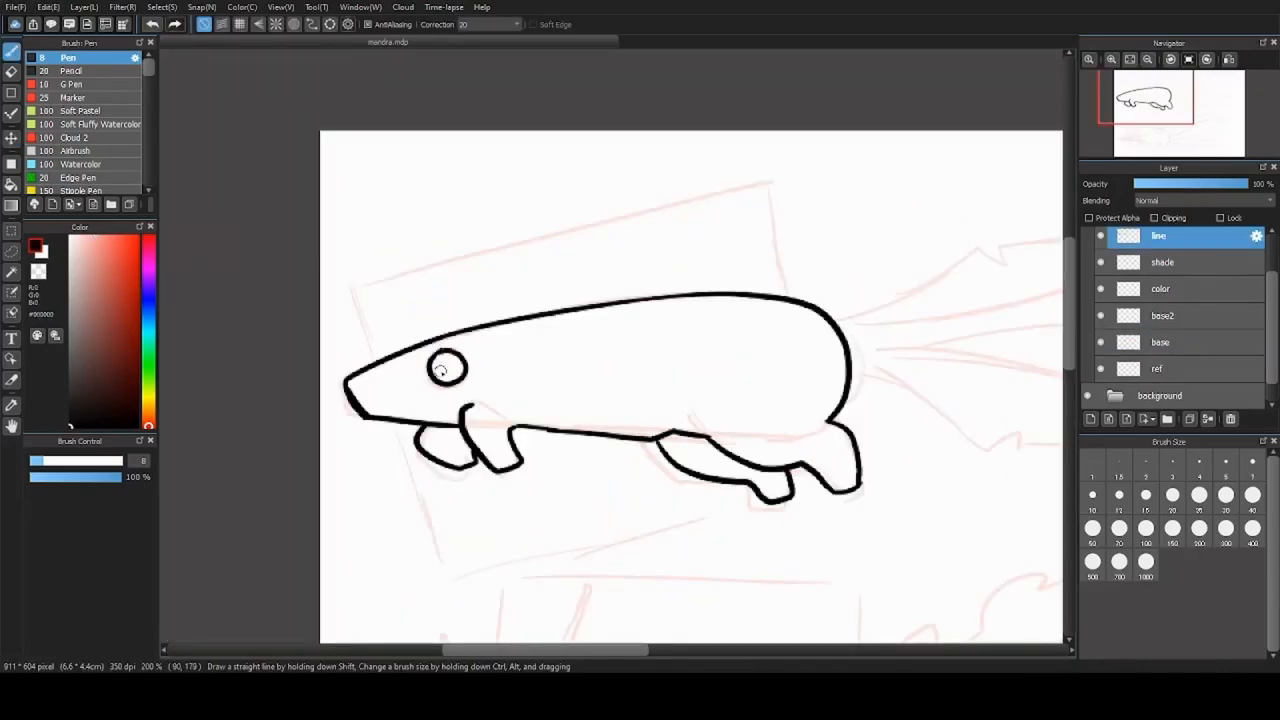
Step: Ink spiky and wavy leaves above the creature, then bring up mandramouth.mdp
{"action": "scroll", "scroll_direction": "down", "scroll_amount": 3}
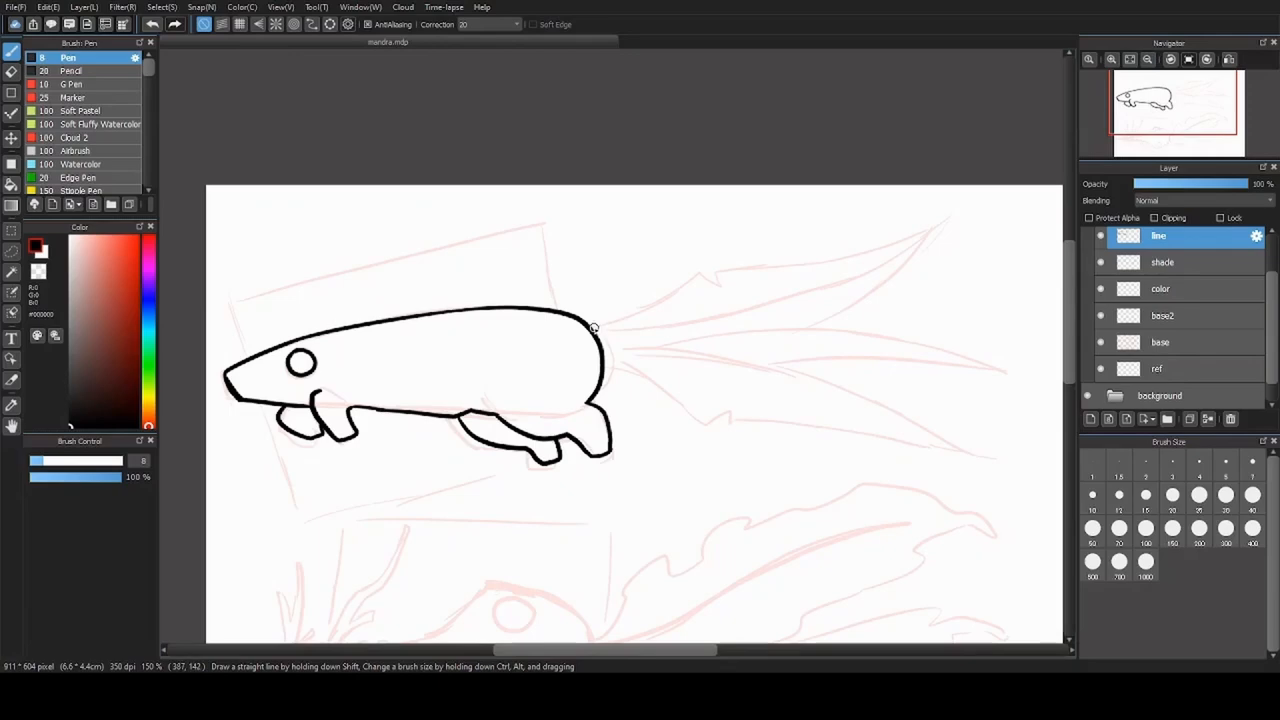
{"action": "left_click_drag", "start_coordinate": [595, 330], "coordinate": [935, 232]}
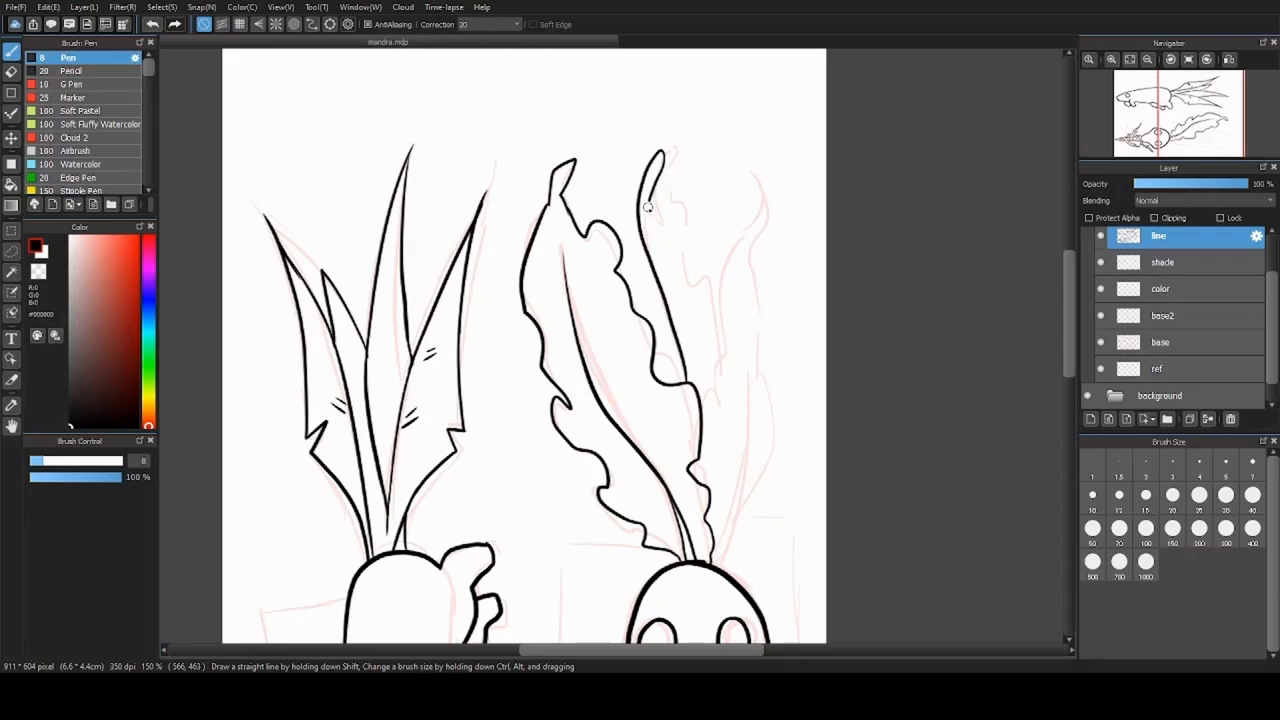
{"action": "left_click_drag", "start_coordinate": [648, 205], "coordinate": [775, 475]}
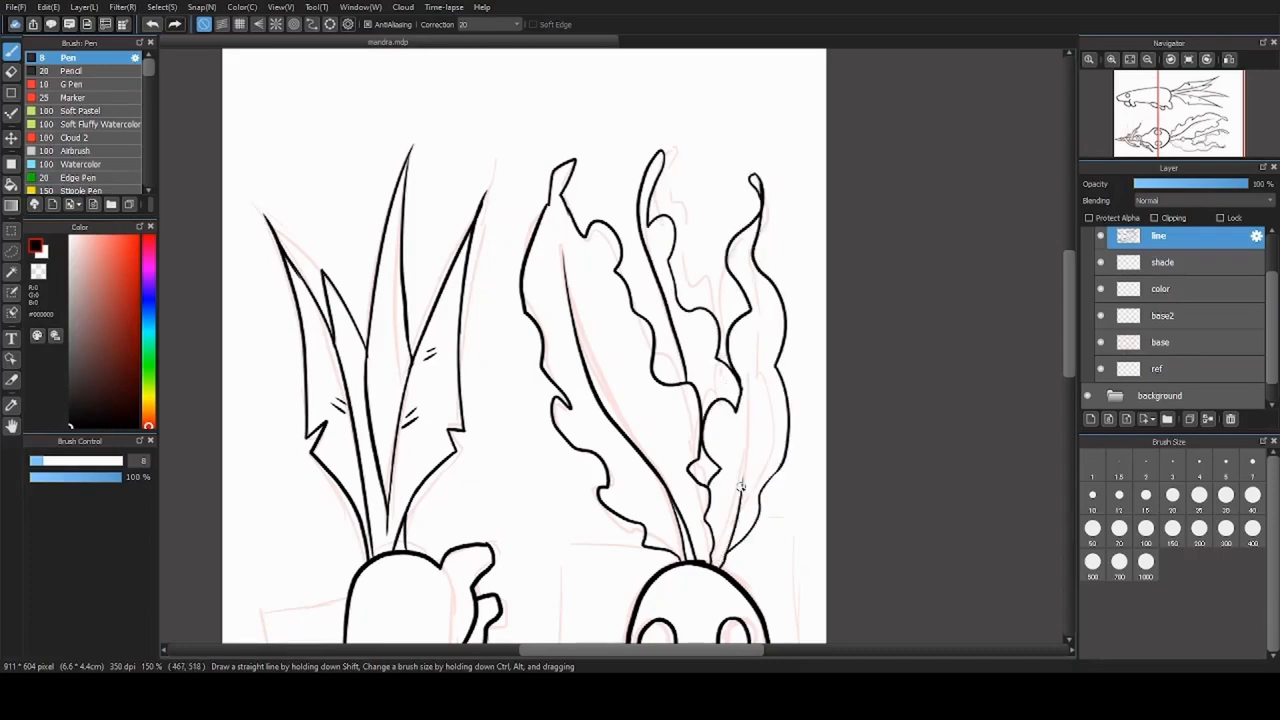
{"action": "left_click", "coordinate": [1147, 59]}
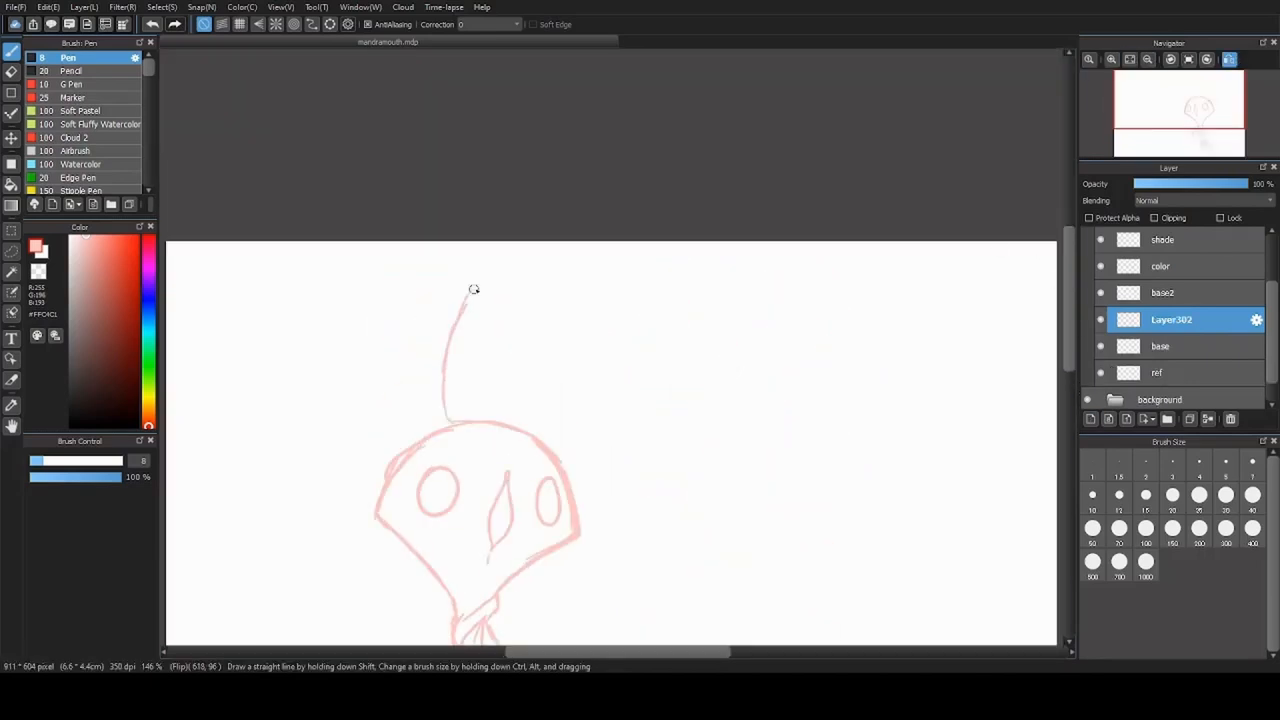
Step: Sketch in pink a large leafy shape above the head and roots below
{"action": "left_click", "coordinate": [1229, 59]}
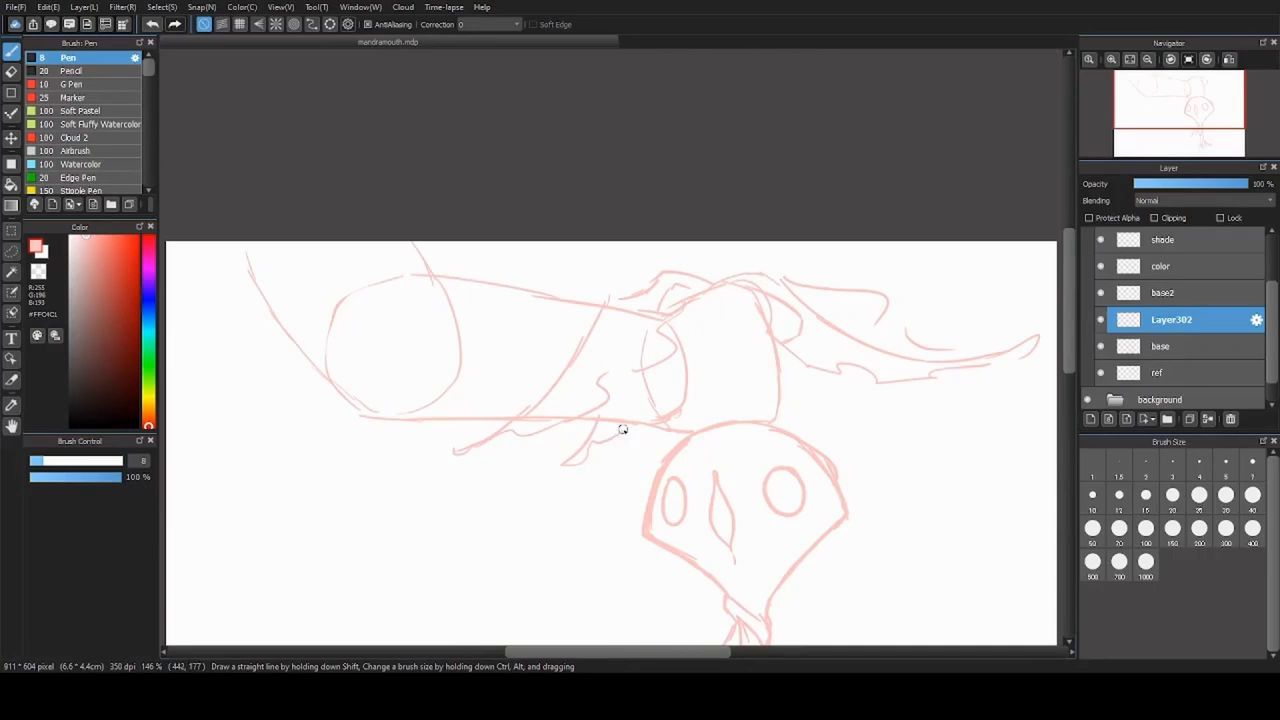
{"action": "scroll", "scroll_direction": "down", "scroll_amount": 3}
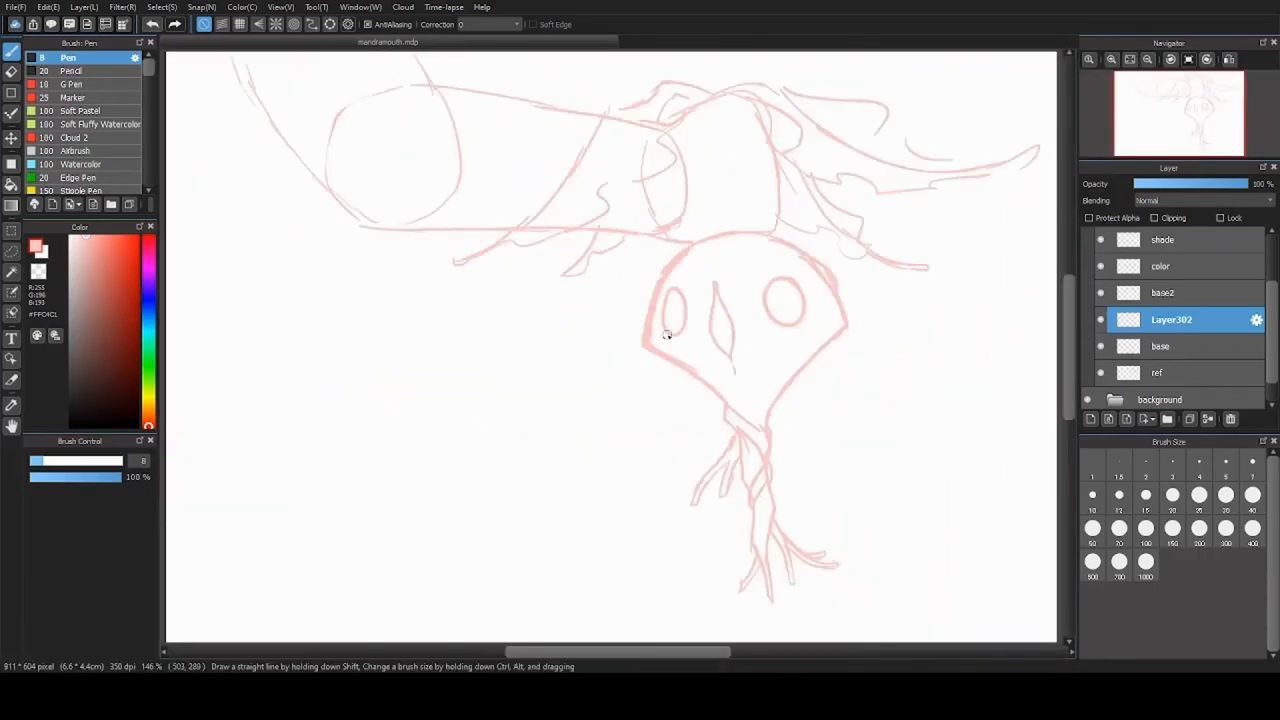
{"action": "left_click_drag", "start_coordinate": [667, 335], "coordinate": [761, 605]}
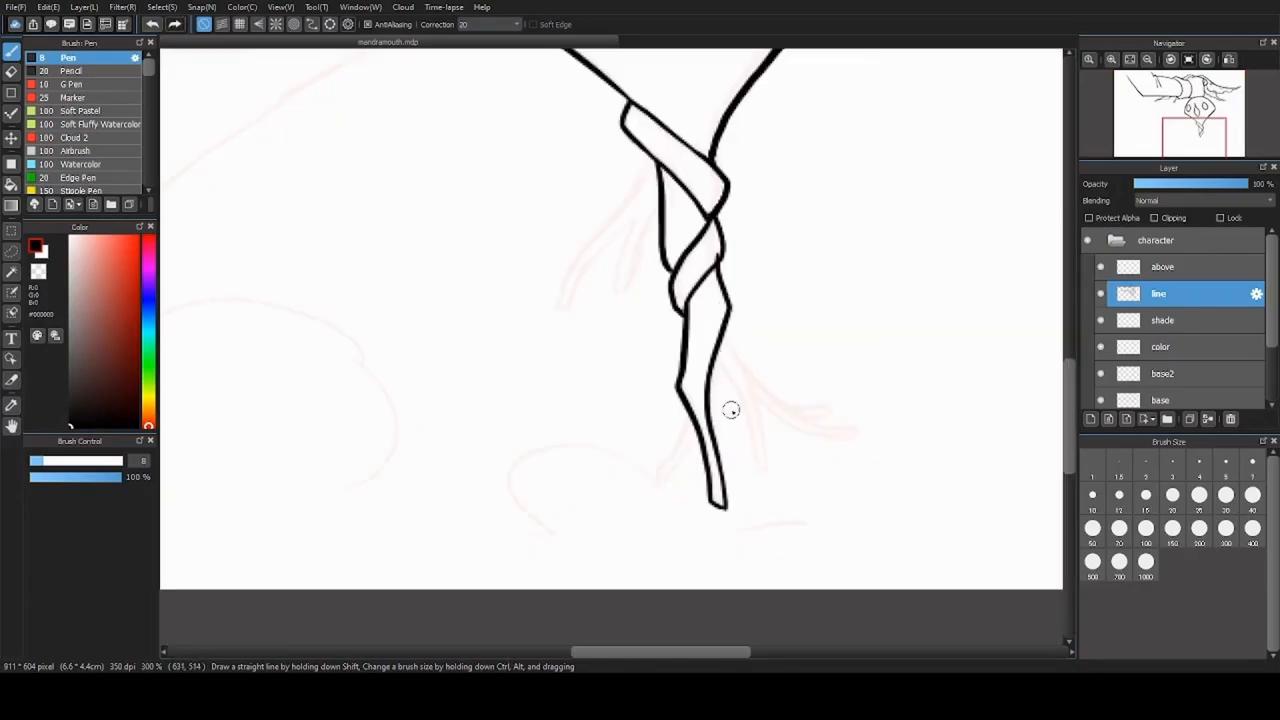
Step: Ink and colour the mandrake's roots red-to-brown, and fill the sleeve pale green
{"action": "left_click", "coordinate": [1147, 59]}
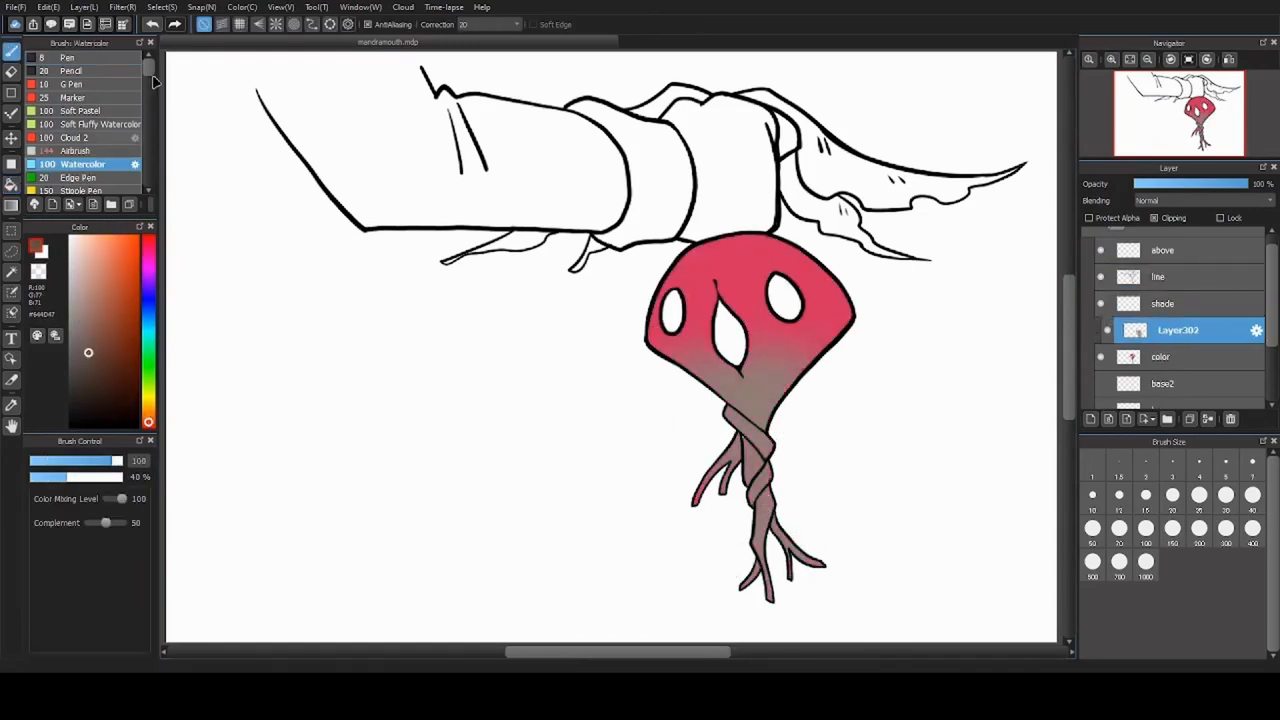
{"action": "left_click", "coordinate": [67, 53]}
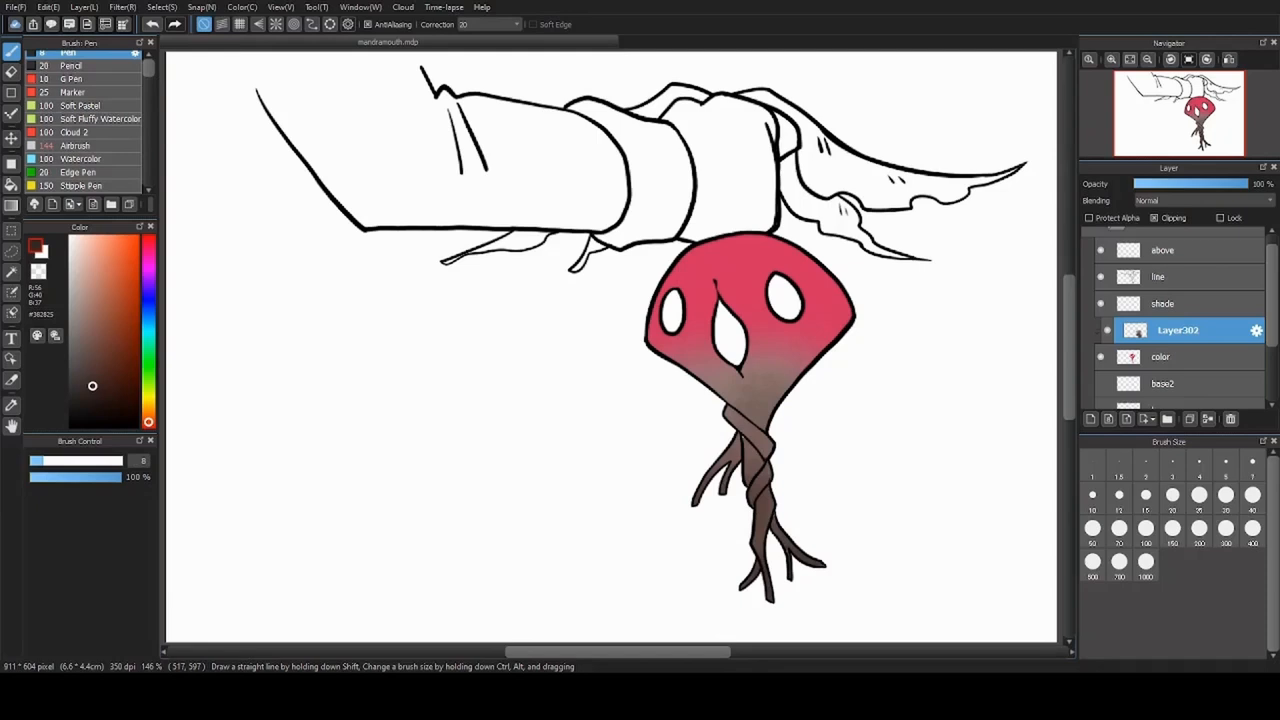
{"action": "left_click", "coordinate": [77, 138]}
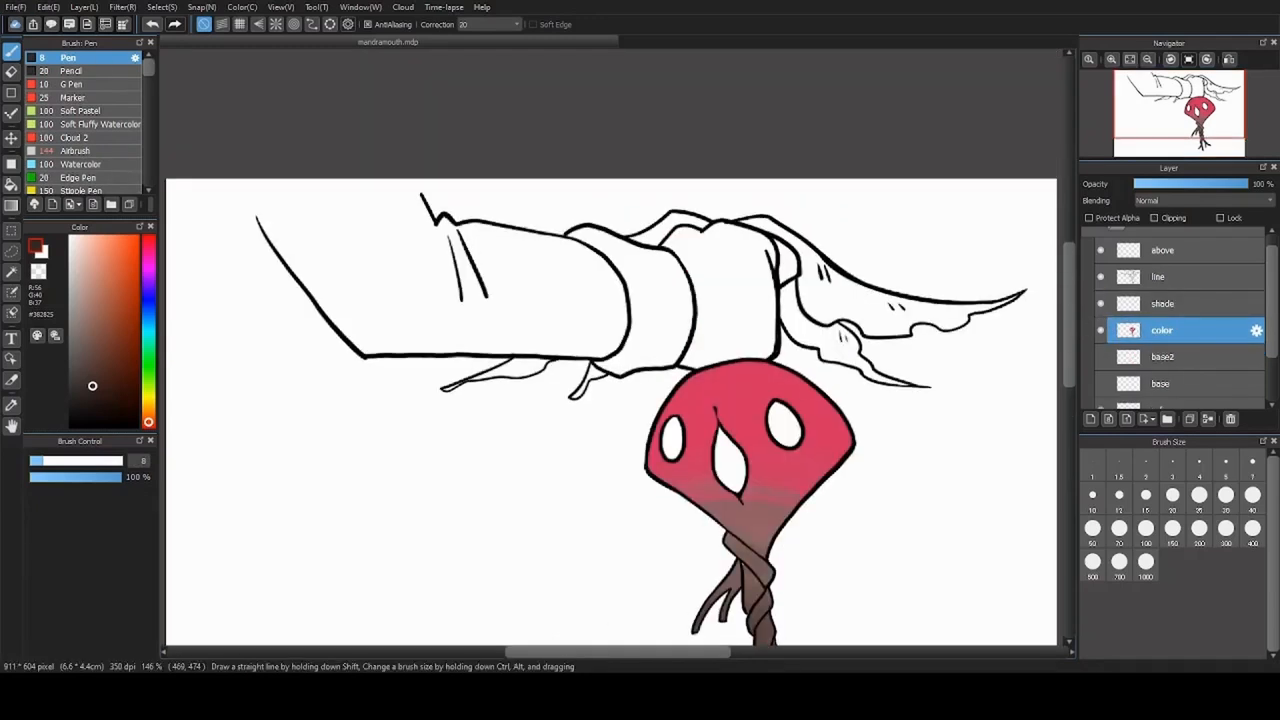
{"action": "left_click", "coordinate": [630, 290]}
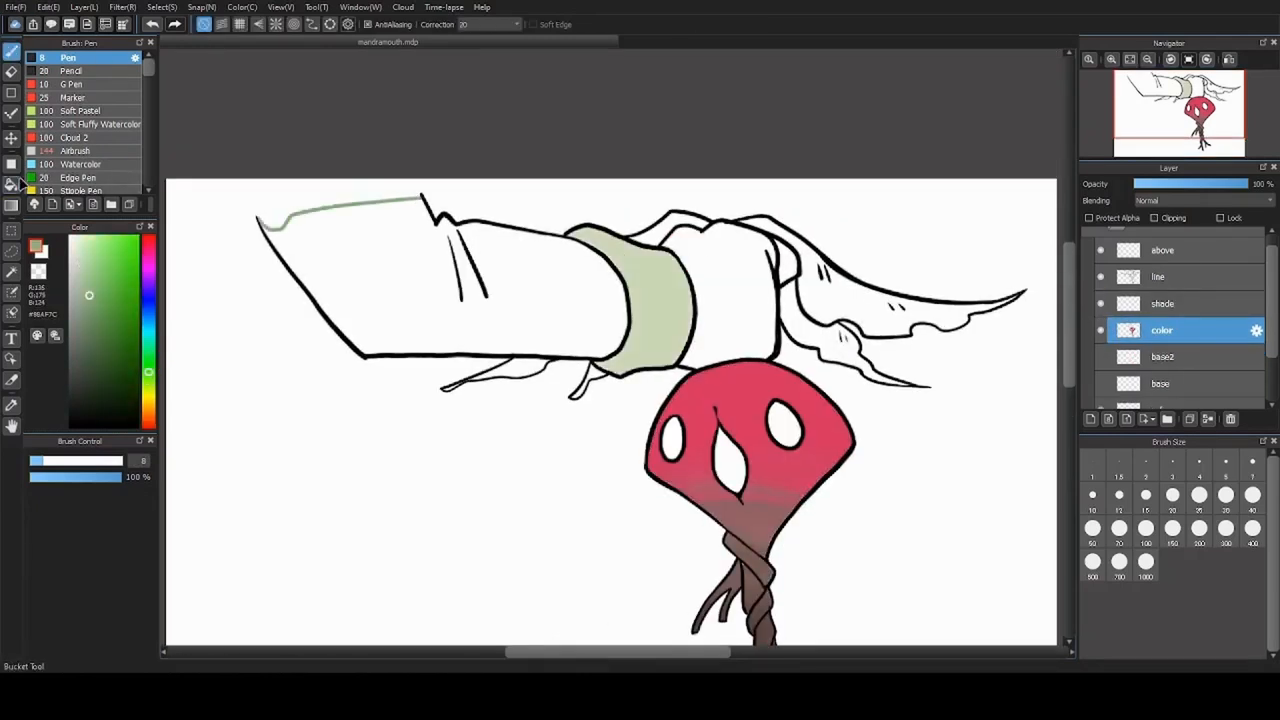
{"action": "left_click", "coordinate": [400, 280]}
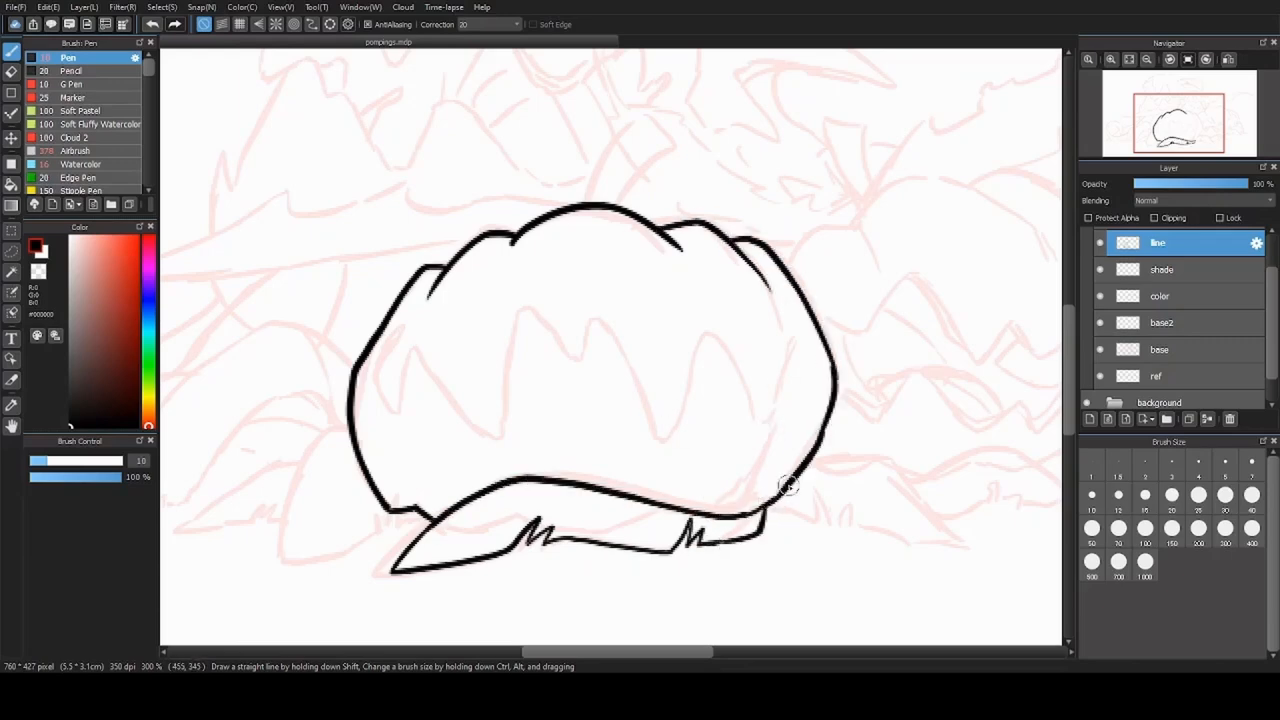
Step: Ink the outline of the large right-hand leaf in the pompings drawing
{"action": "left_click", "coordinate": [1206, 59]}
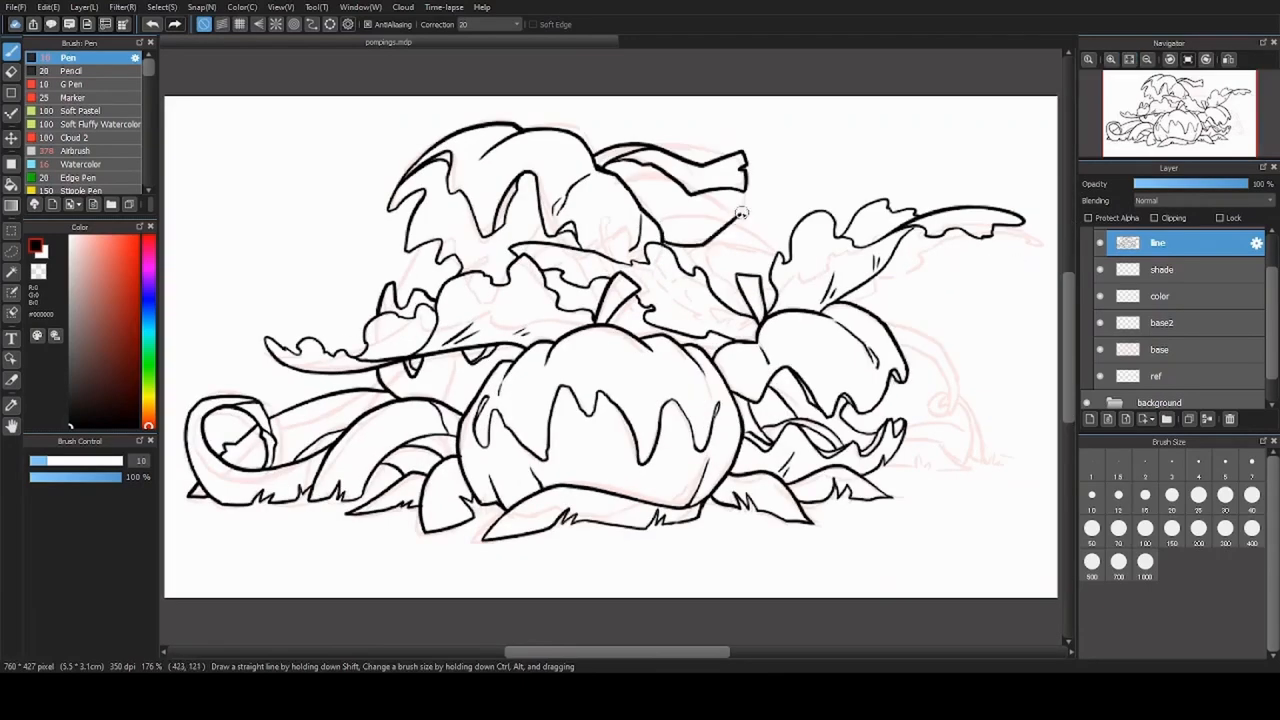
{"action": "left_click_drag", "start_coordinate": [740, 213], "coordinate": [935, 337]}
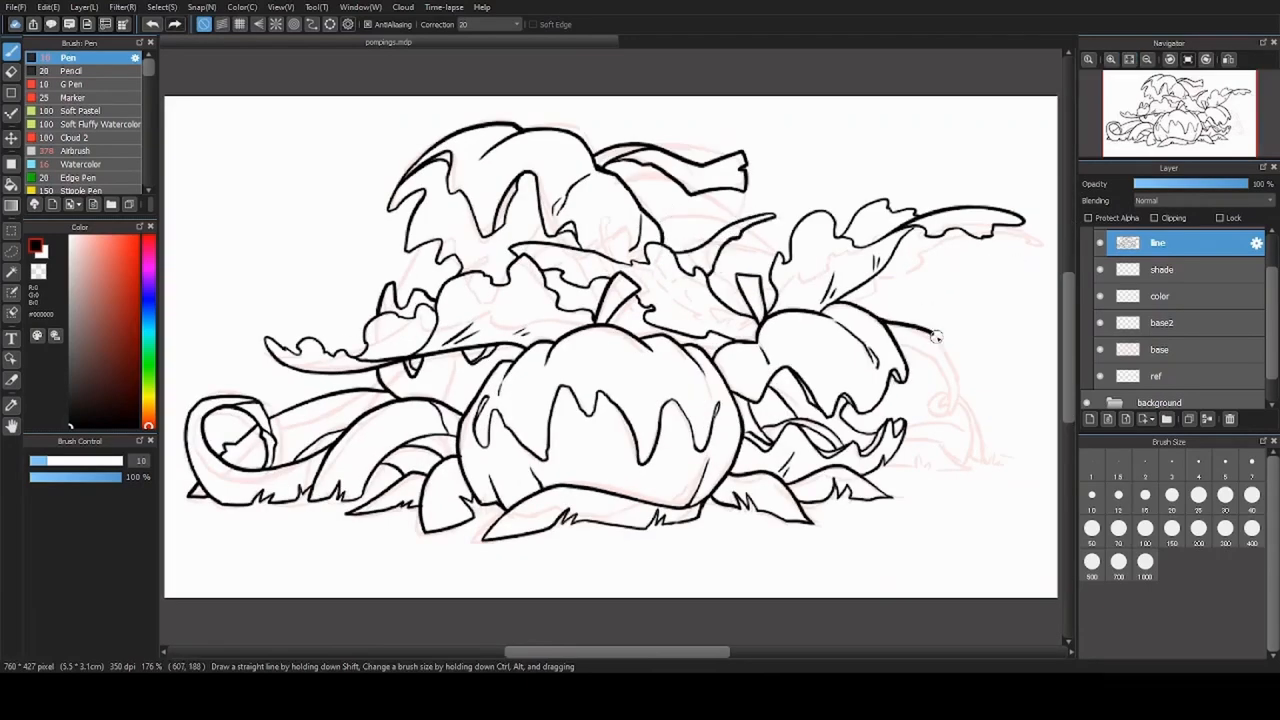
{"action": "left_click_drag", "start_coordinate": [935, 335], "coordinate": [935, 460]}
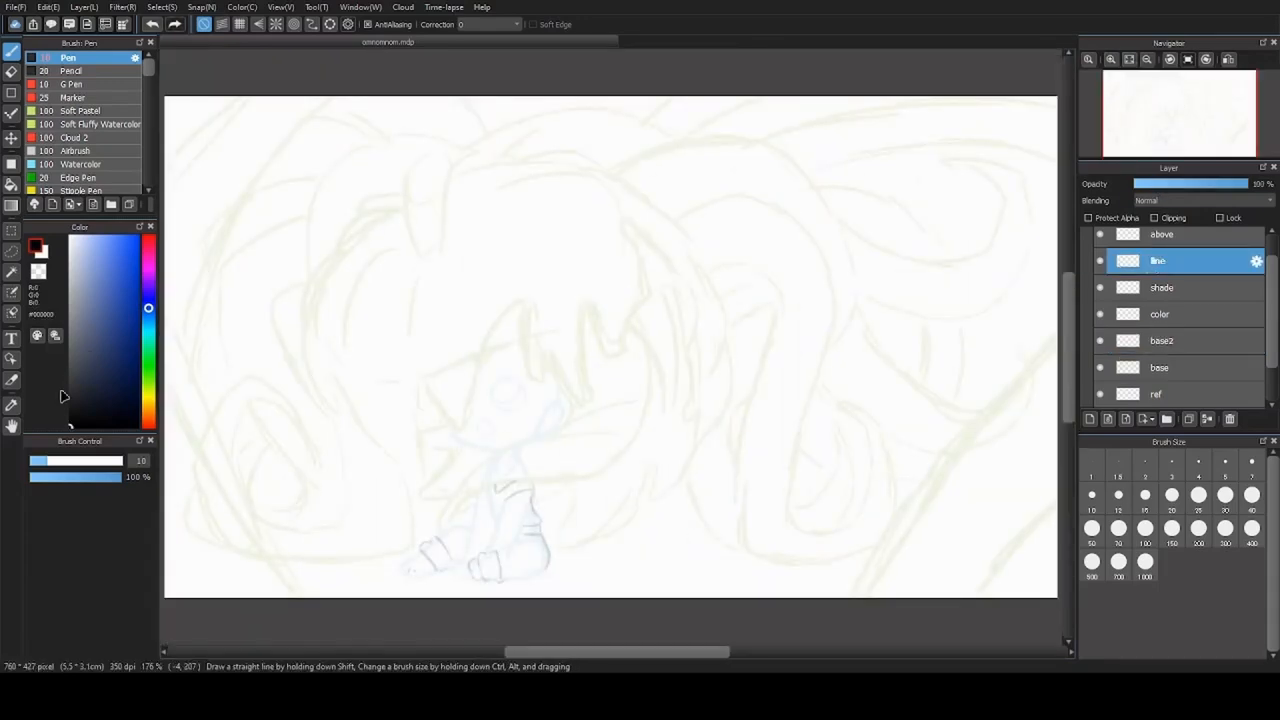
Step: Ink the seated character's stemmed, leafy hood outline over the pale sketch
{"action": "left_click_drag", "start_coordinate": [460, 420], "coordinate": [690, 390]}
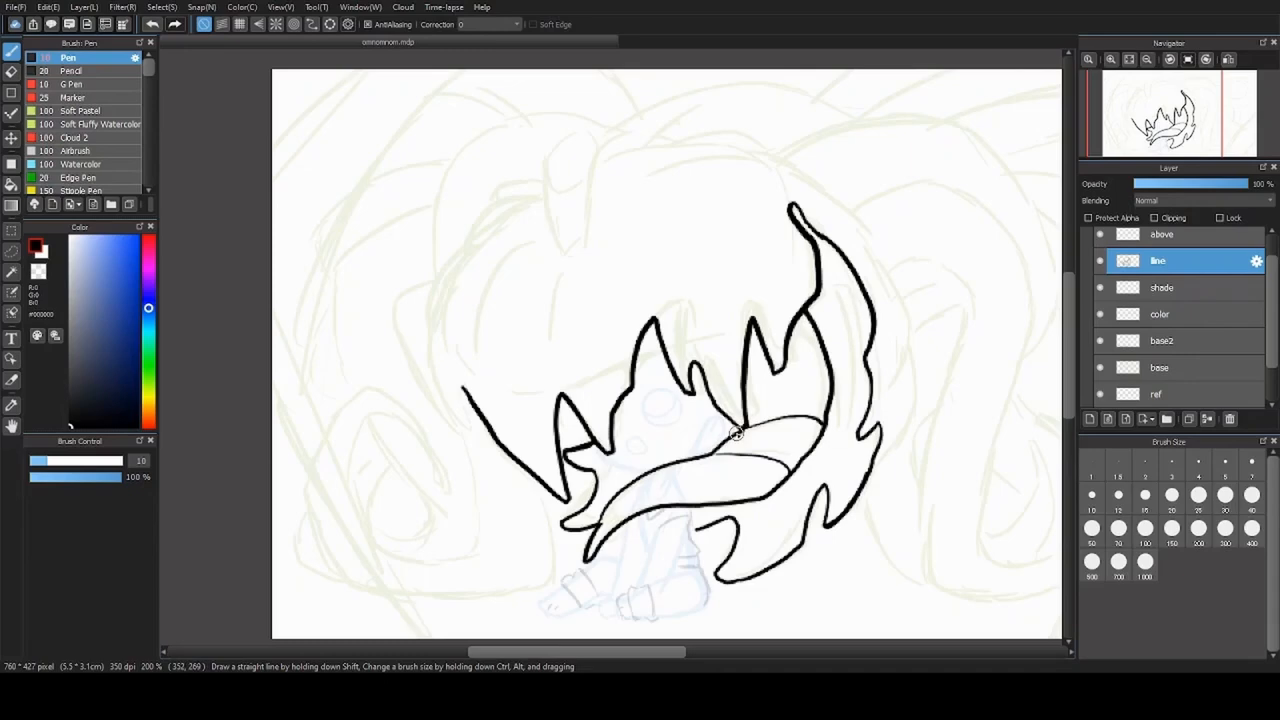
{"action": "left_click", "coordinate": [1128, 59]}
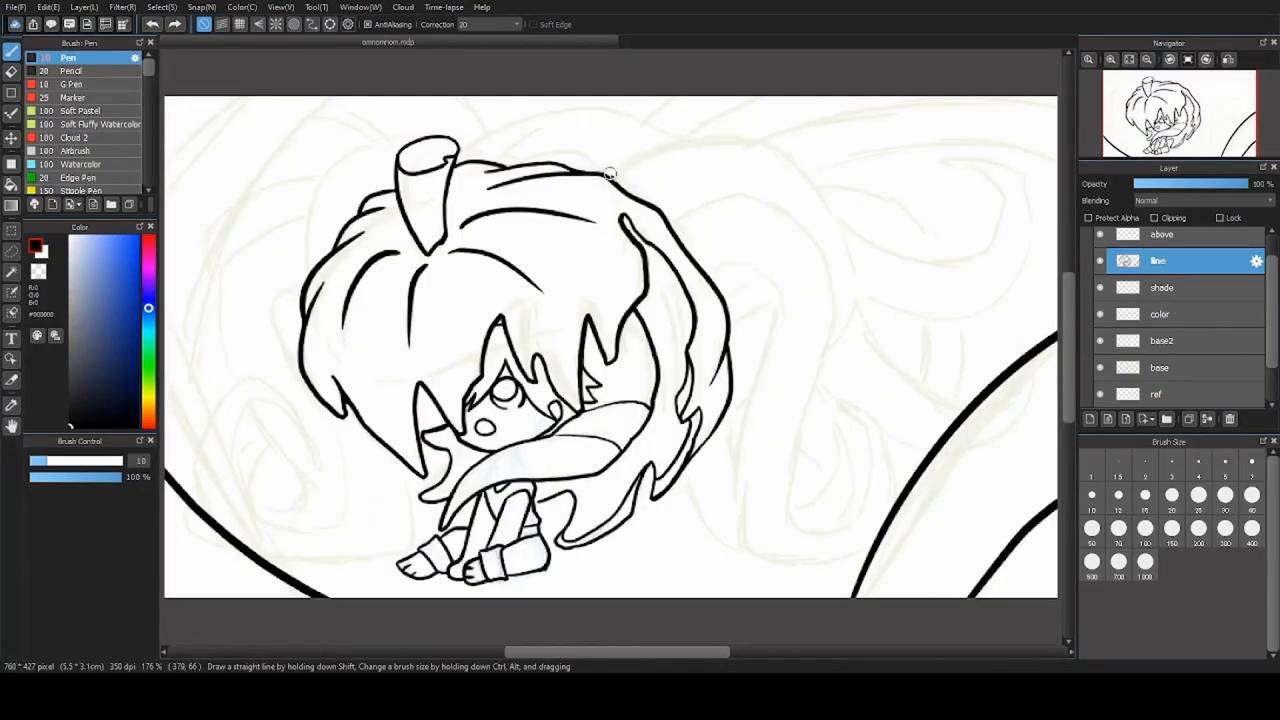
{"action": "left_click_drag", "start_coordinate": [610, 175], "coordinate": [880, 440]}
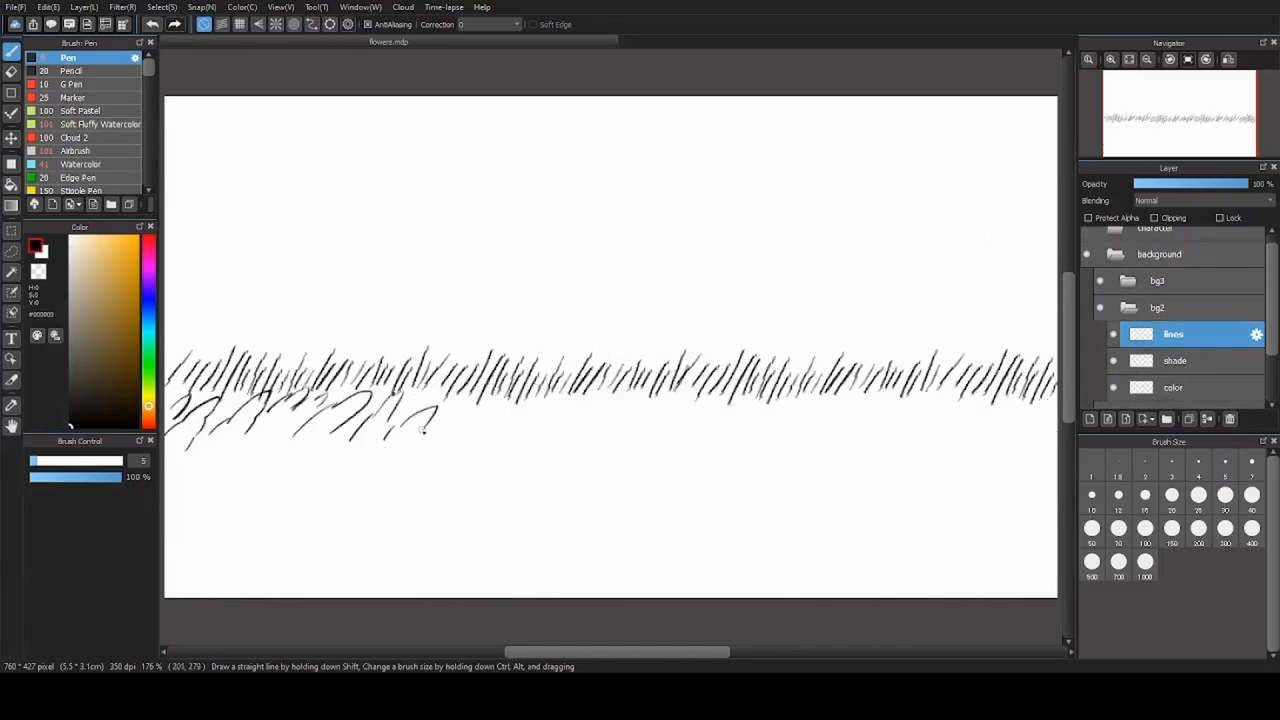
Step: Draw a strip of short grass strokes on flowers.mdp's bg2 lines layer
{"action": "left_click_drag", "start_coordinate": [420, 430], "coordinate": [1020, 420]}
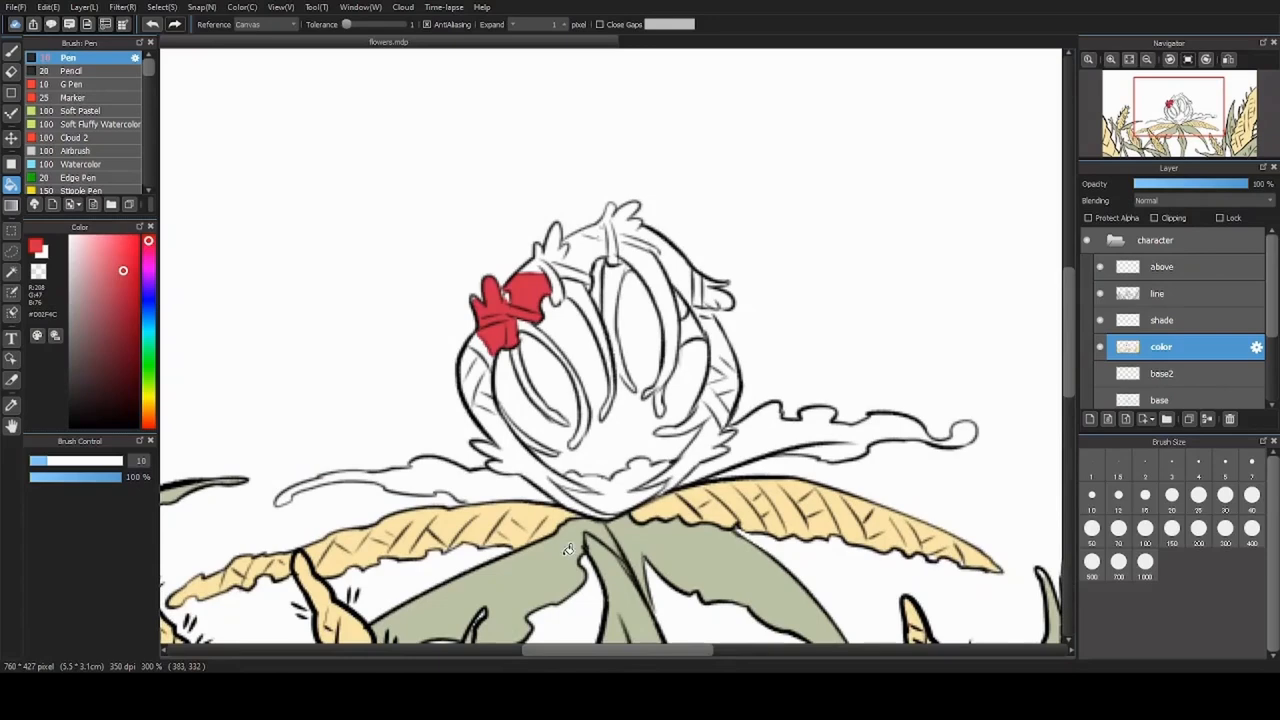
Step: Paint red along the corpse flower bud's outer petals, left side and top edge
{"action": "left_click_drag", "start_coordinate": [520, 300], "coordinate": [600, 510]}
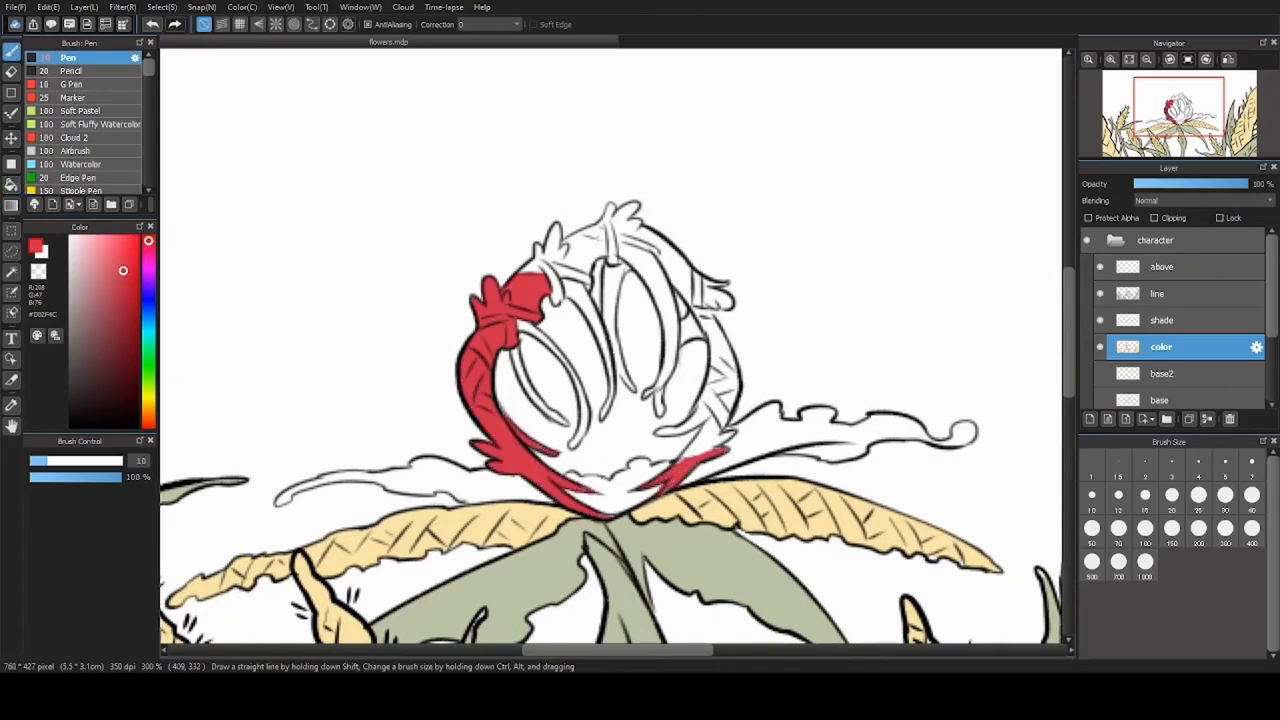
{"action": "left_click_drag", "start_coordinate": [520, 330], "coordinate": [555, 420]}
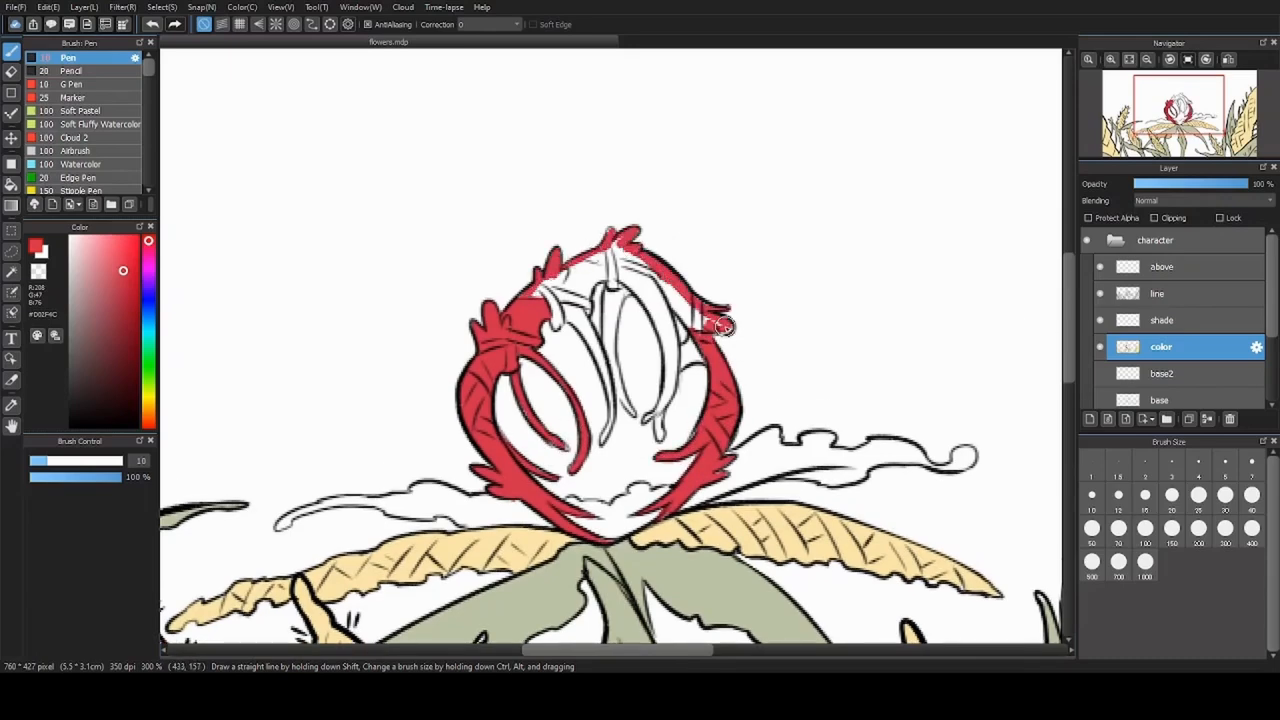
{"action": "left_click_drag", "start_coordinate": [728, 325], "coordinate": [610, 392]}
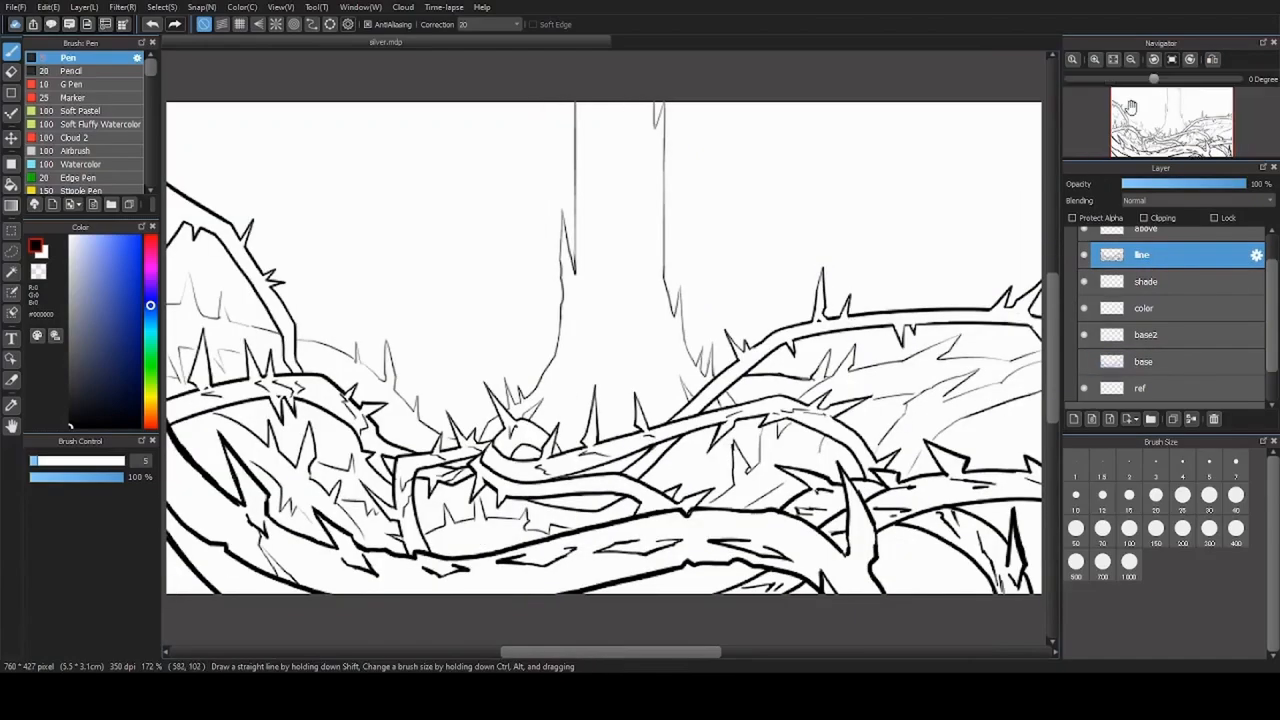
Step: Add a new layer to fix the bramble lines, then shade the tree trunks dark brown
{"action": "left_click", "coordinate": [1094, 59]}
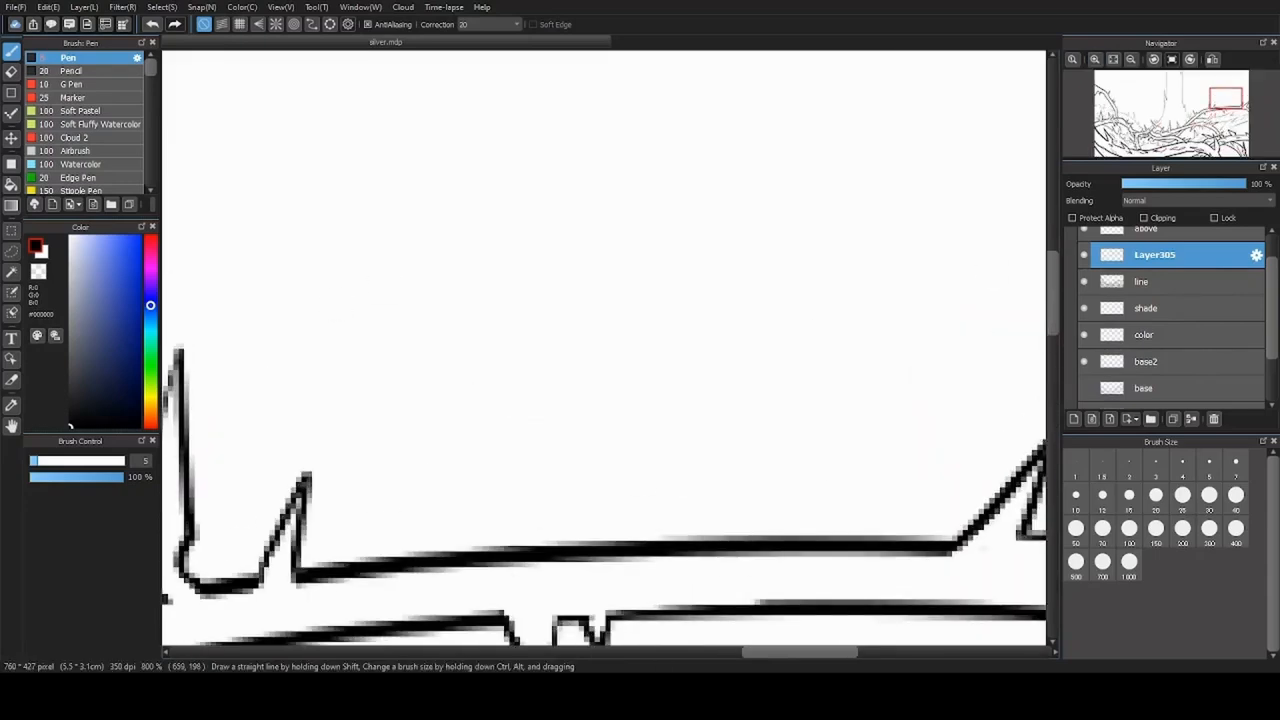
{"action": "left_click_drag", "start_coordinate": [355, 290], "coordinate": [378, 350]}
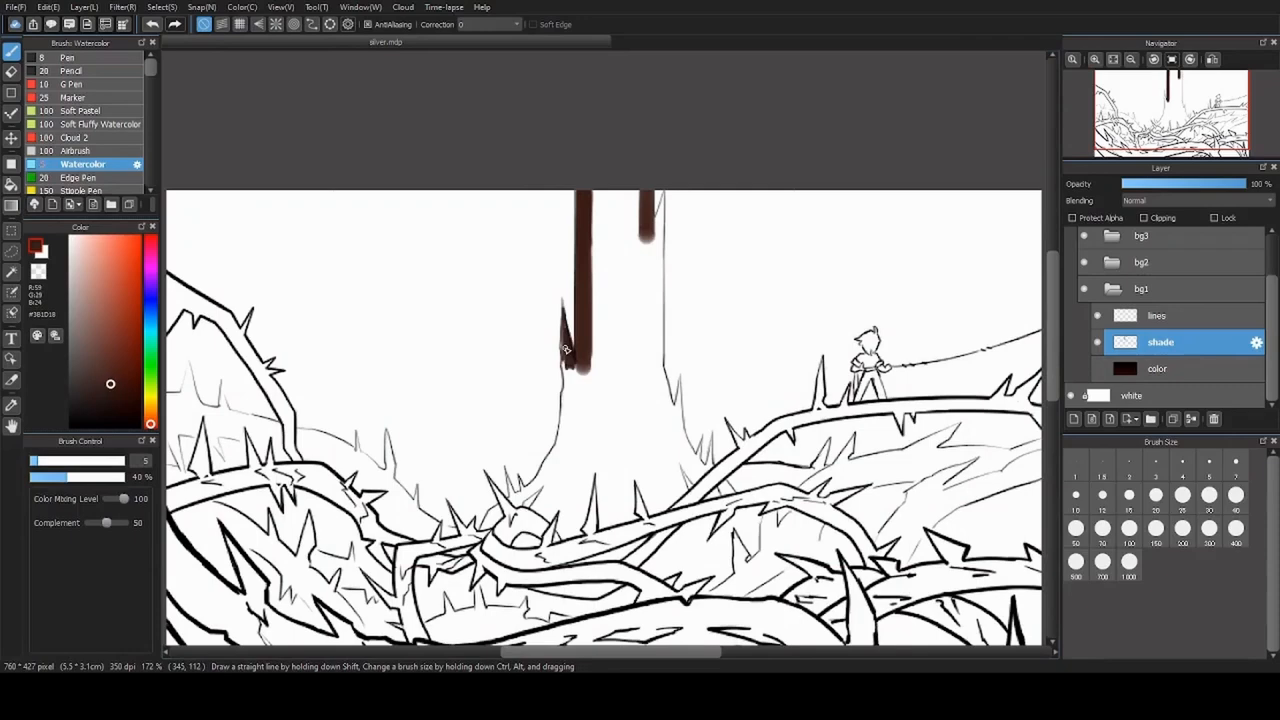
{"action": "left_click", "coordinate": [1095, 59]}
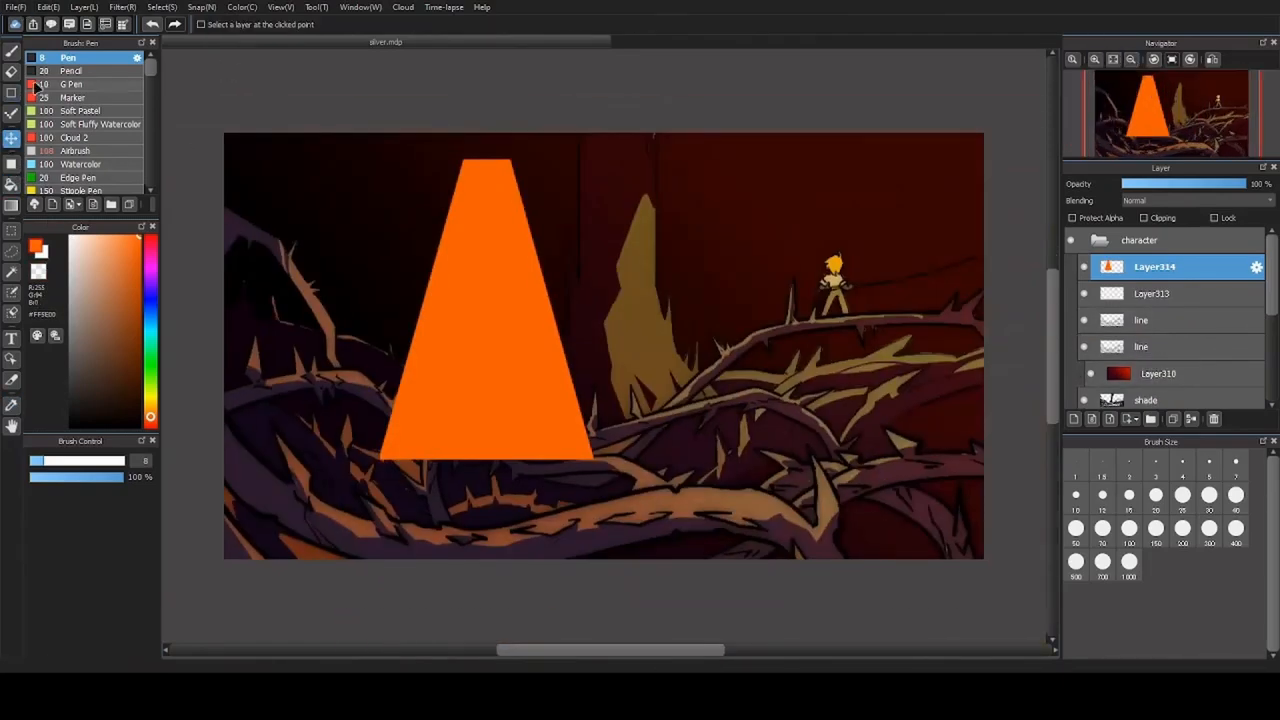
Step: Reshape the orange light beam with a transform, confirm with OK, and switch to ink.mdp
{"action": "left_click", "coordinate": [78, 150]}
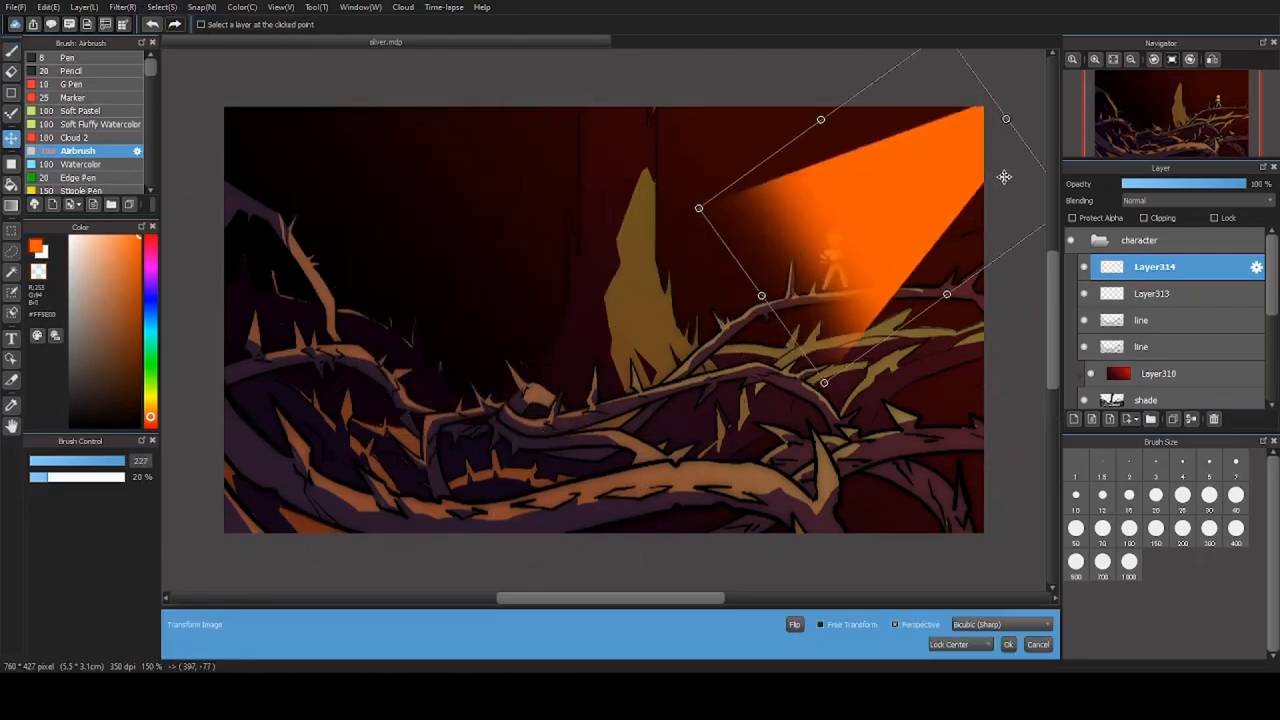
{"action": "left_click", "coordinate": [1008, 644]}
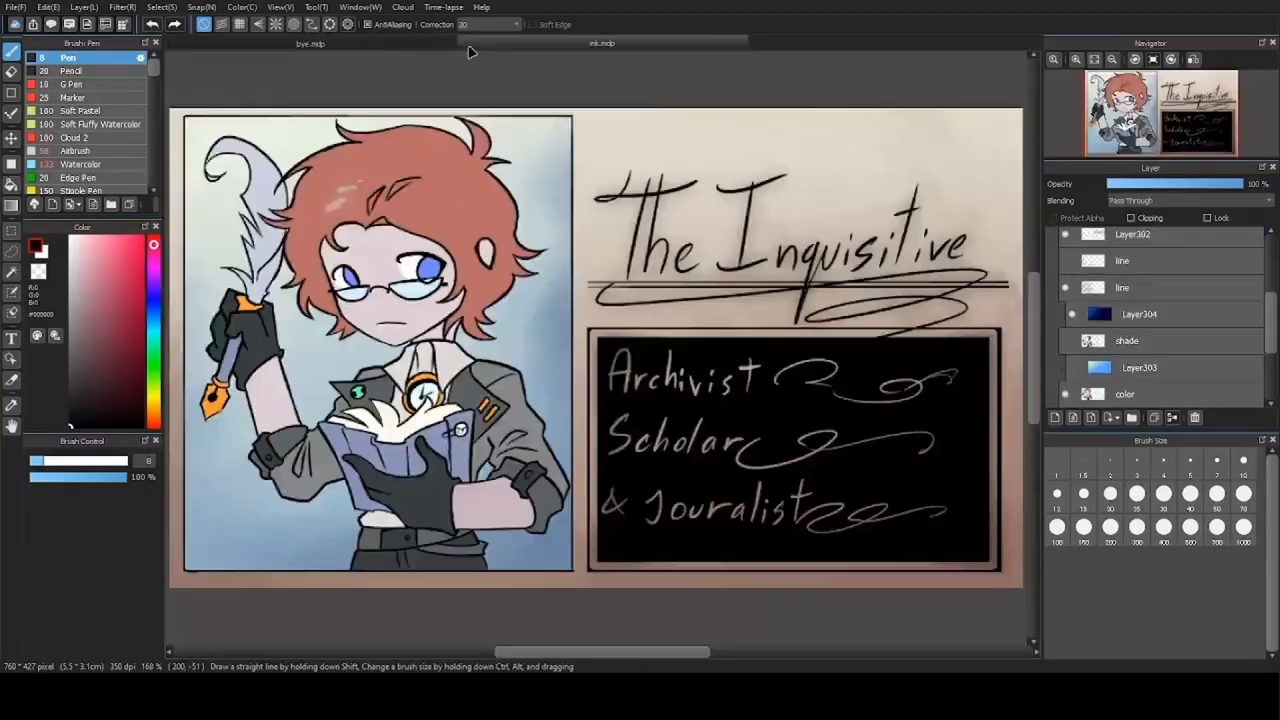
{"action": "left_click", "coordinate": [601, 43]}
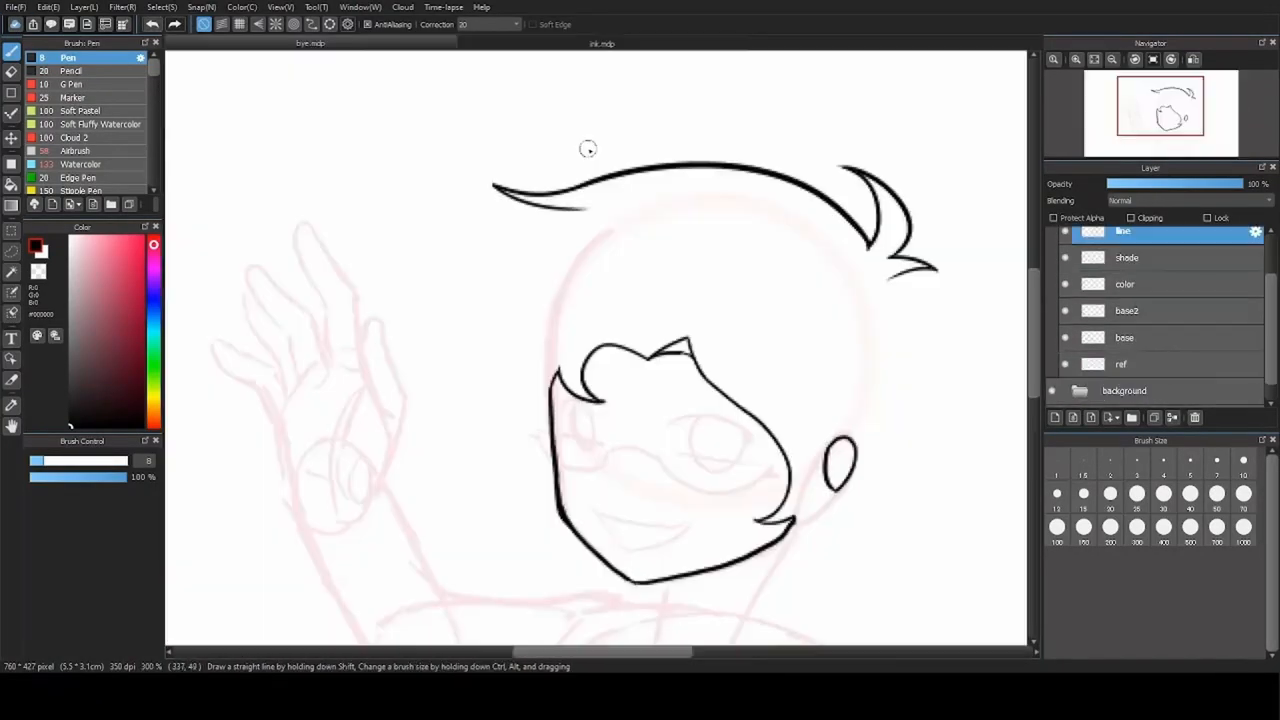